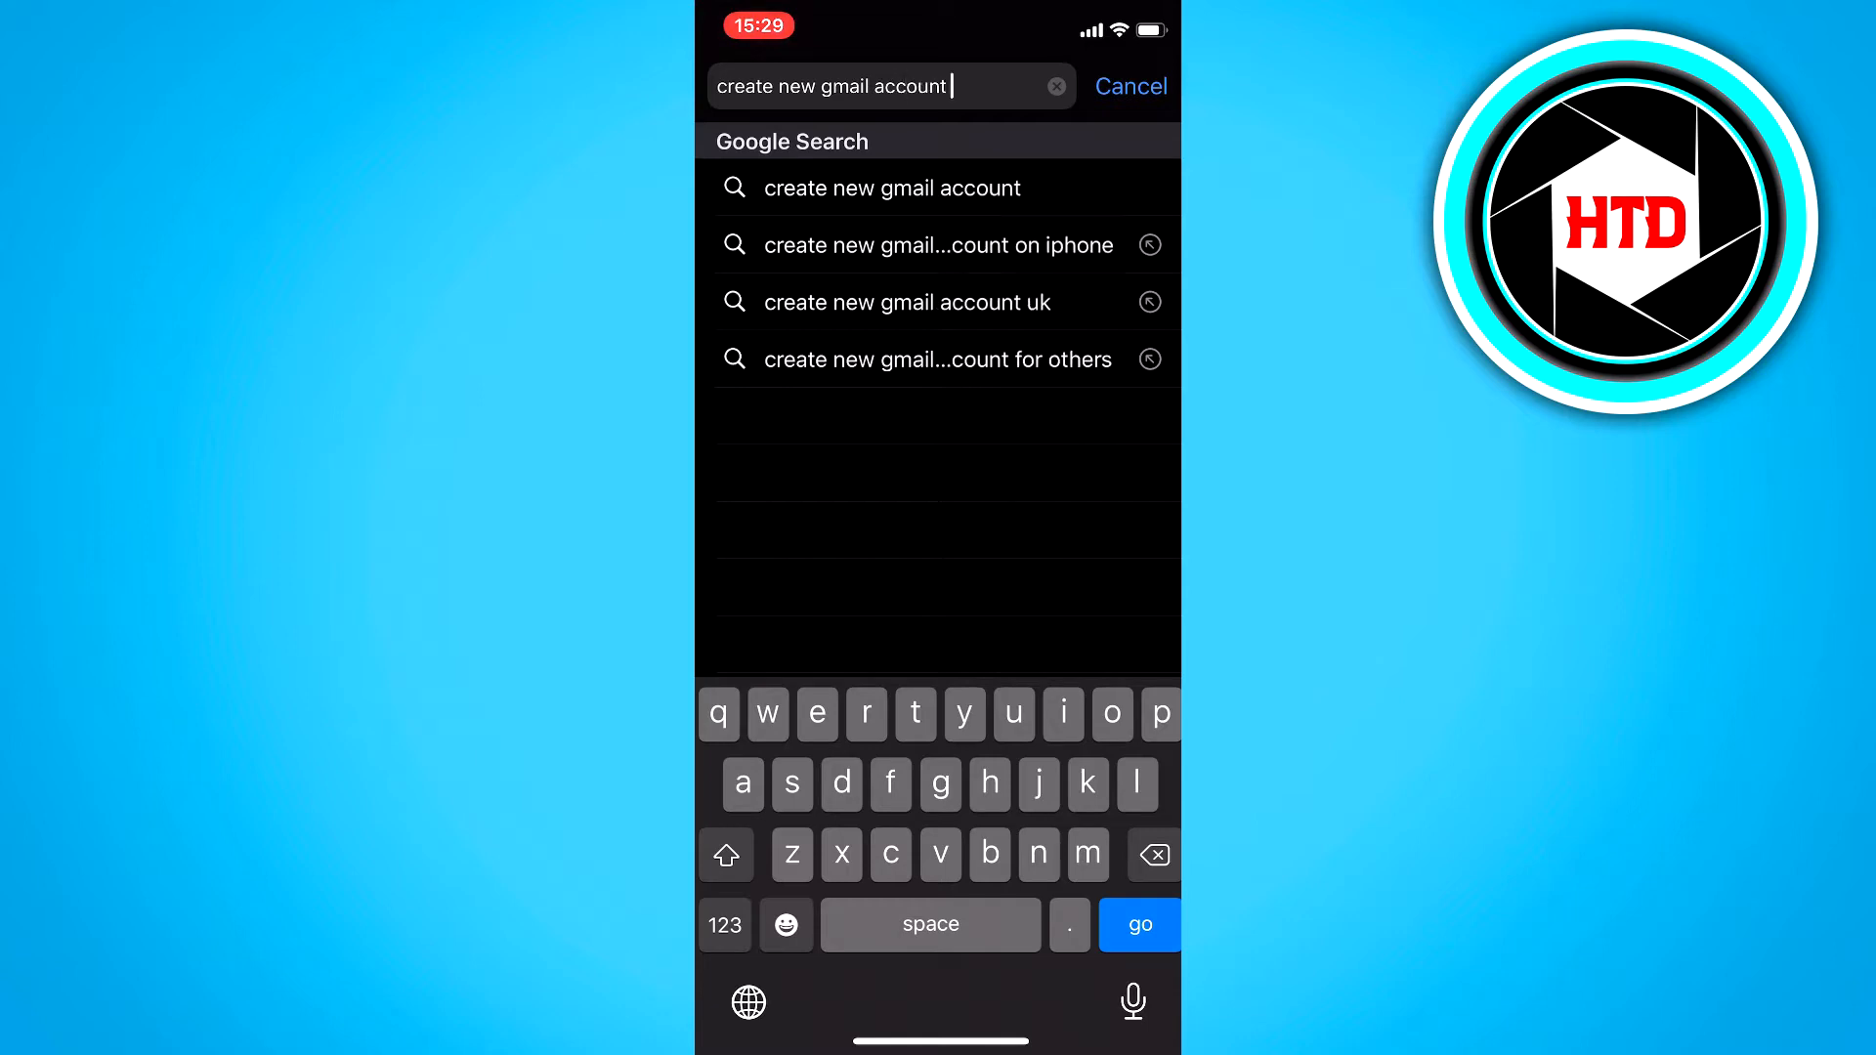
Step: Search Google for 'create new gmail account' and choose the Create your Google Account result
{"action": "left_click", "coordinate": [1138, 924]}
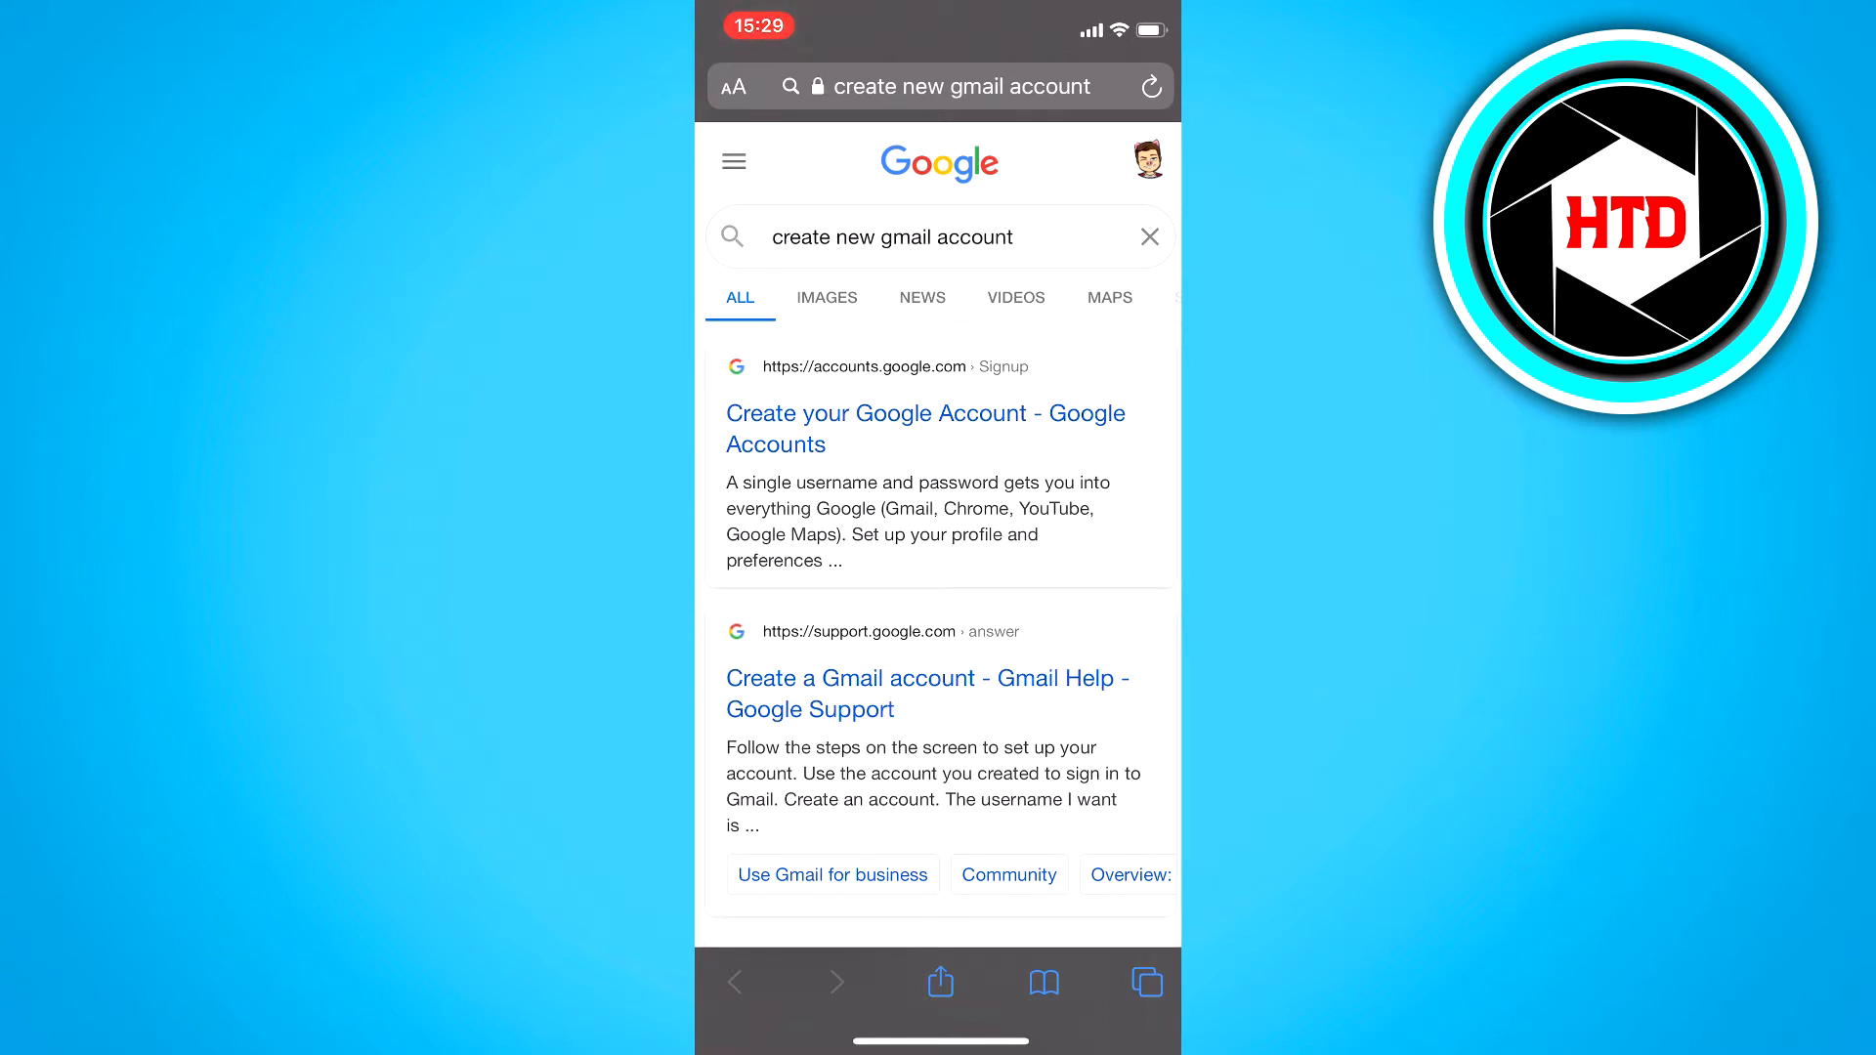
{"action": "left_click", "coordinate": [924, 428]}
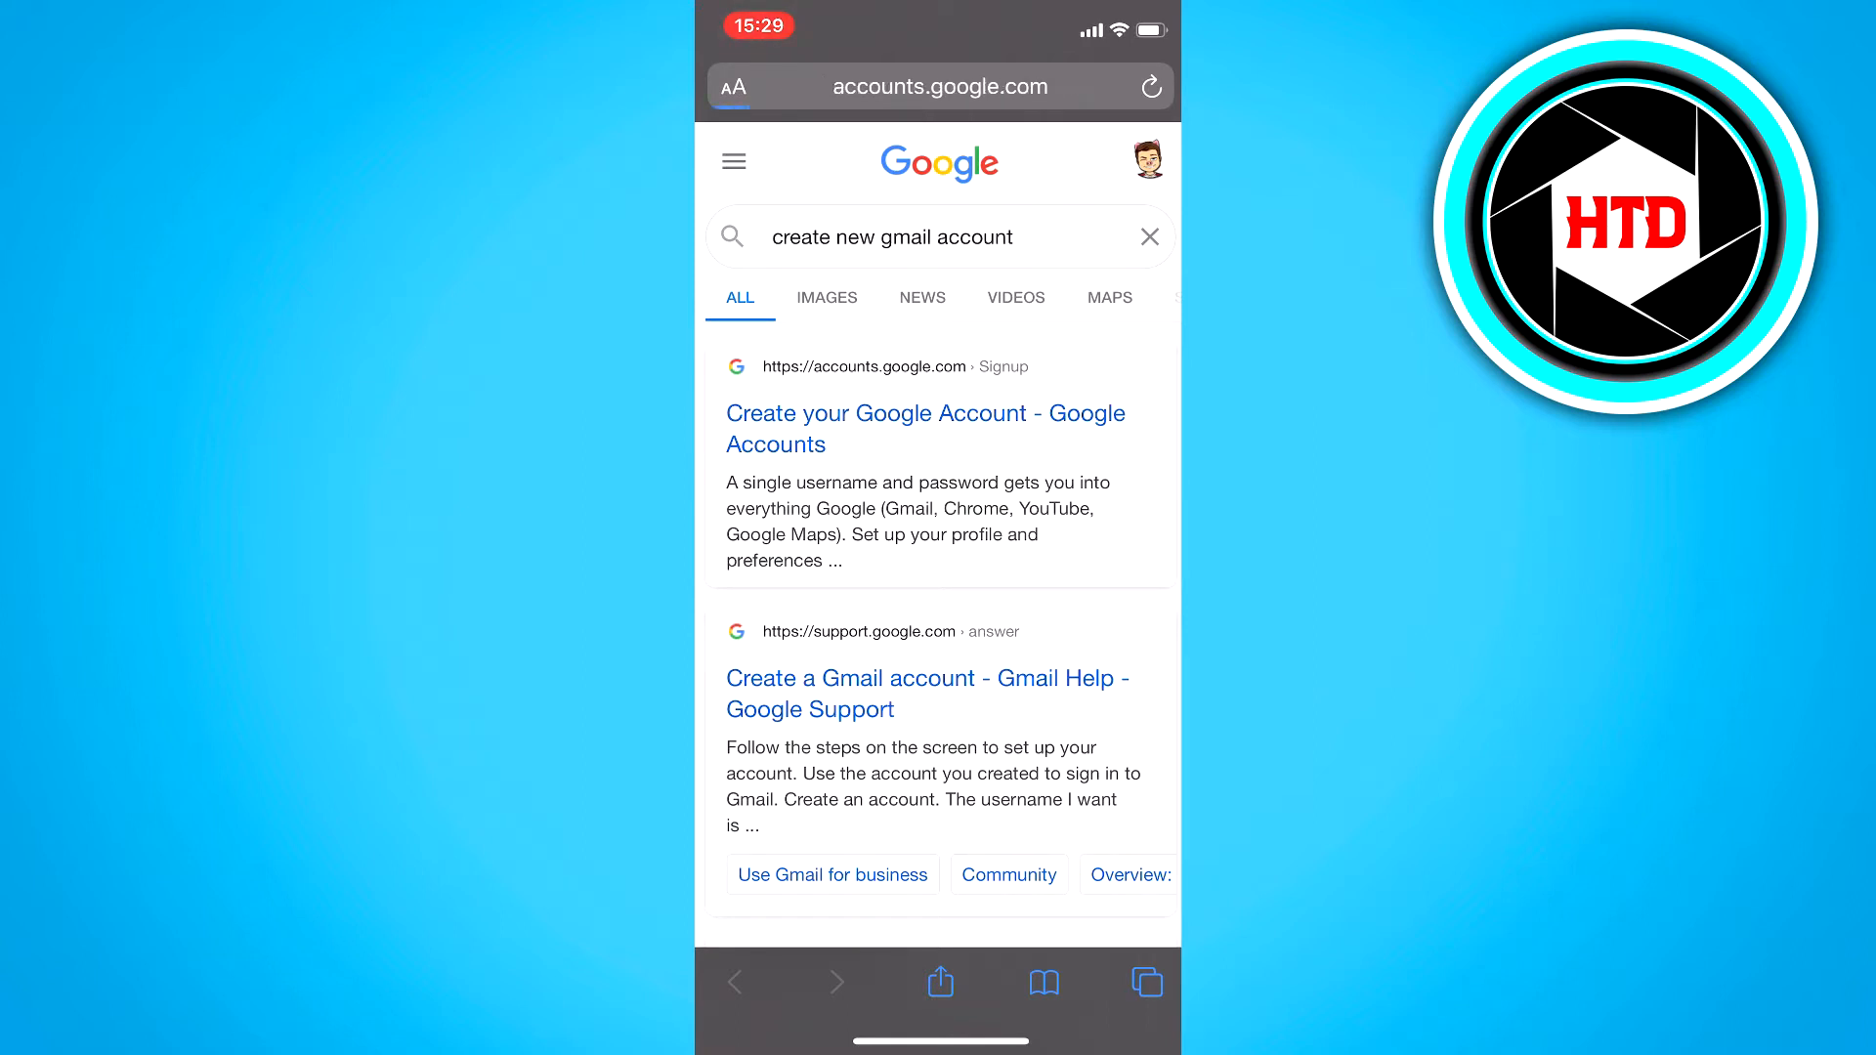
Step: Enter first name Jfjj, last name Blabla, username Blobblabli and a matching password on the signup form
{"action": "left_click", "coordinate": [925, 428]}
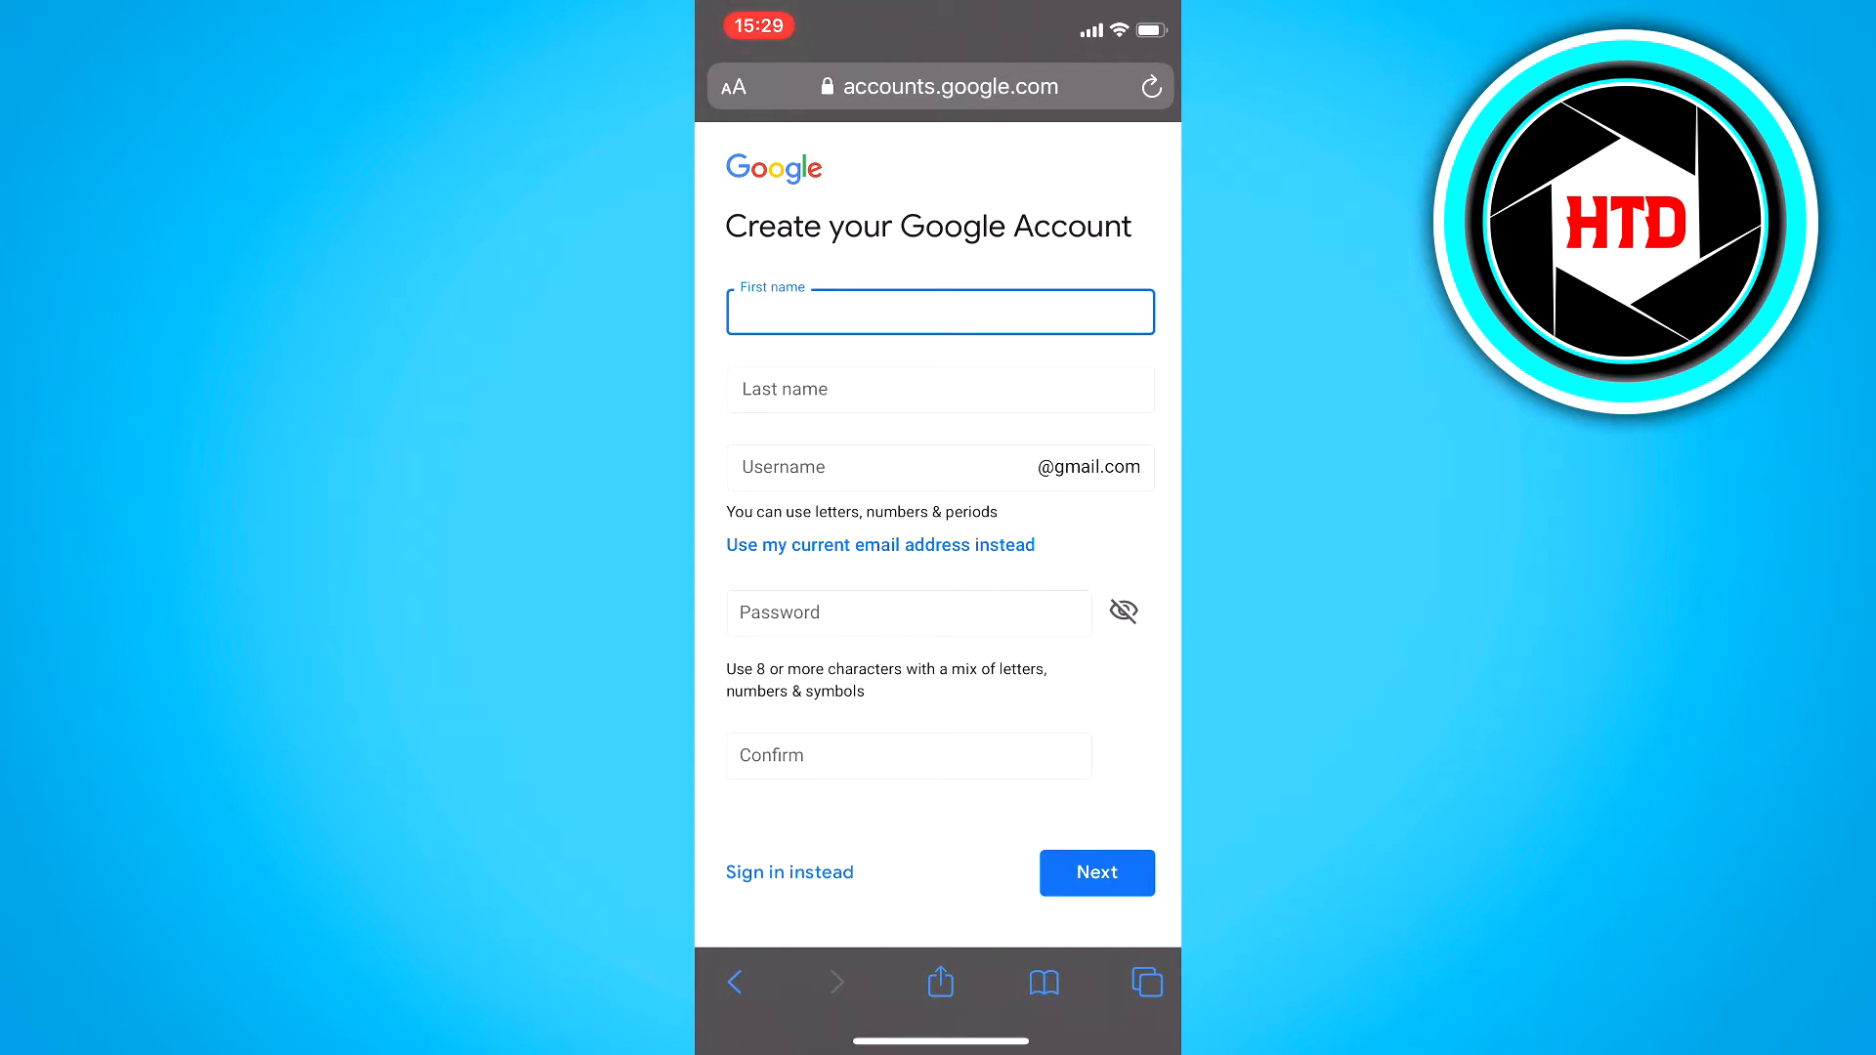
{"action": "type", "text": "Jfjj"}
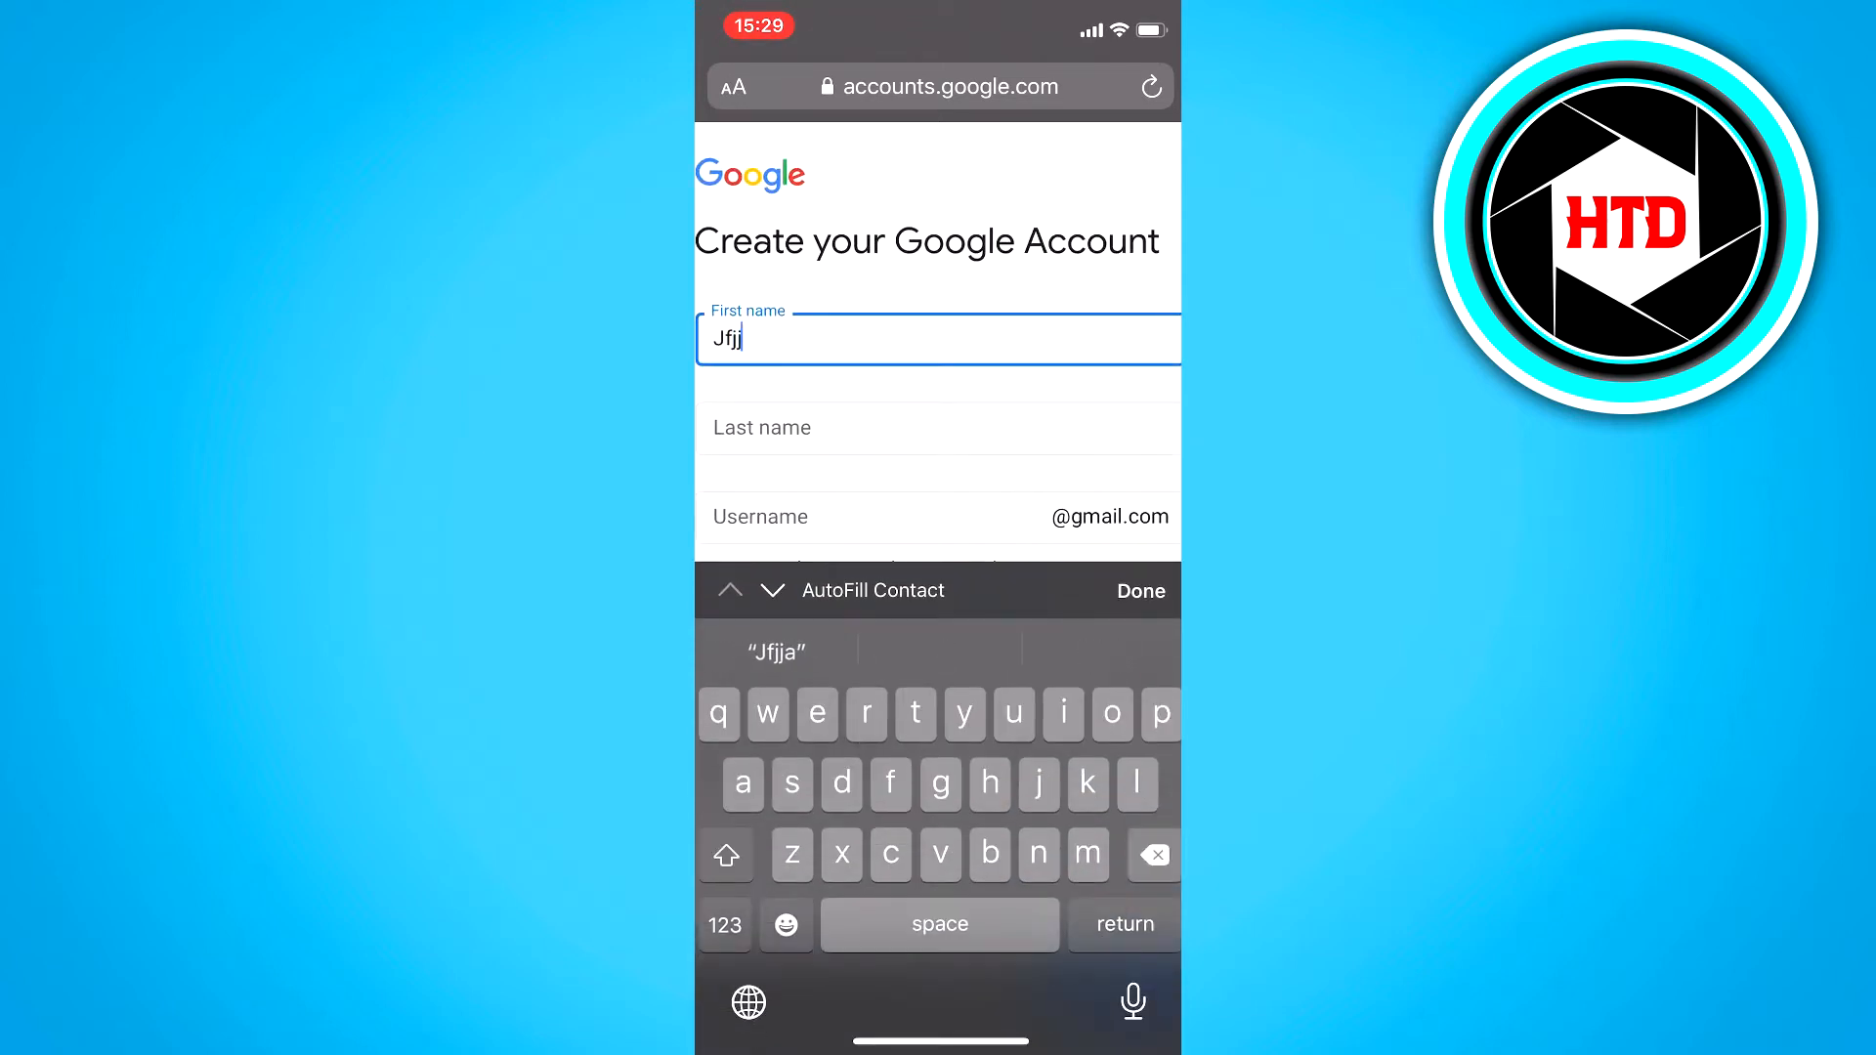
{"action": "type", "text": "Blabla"}
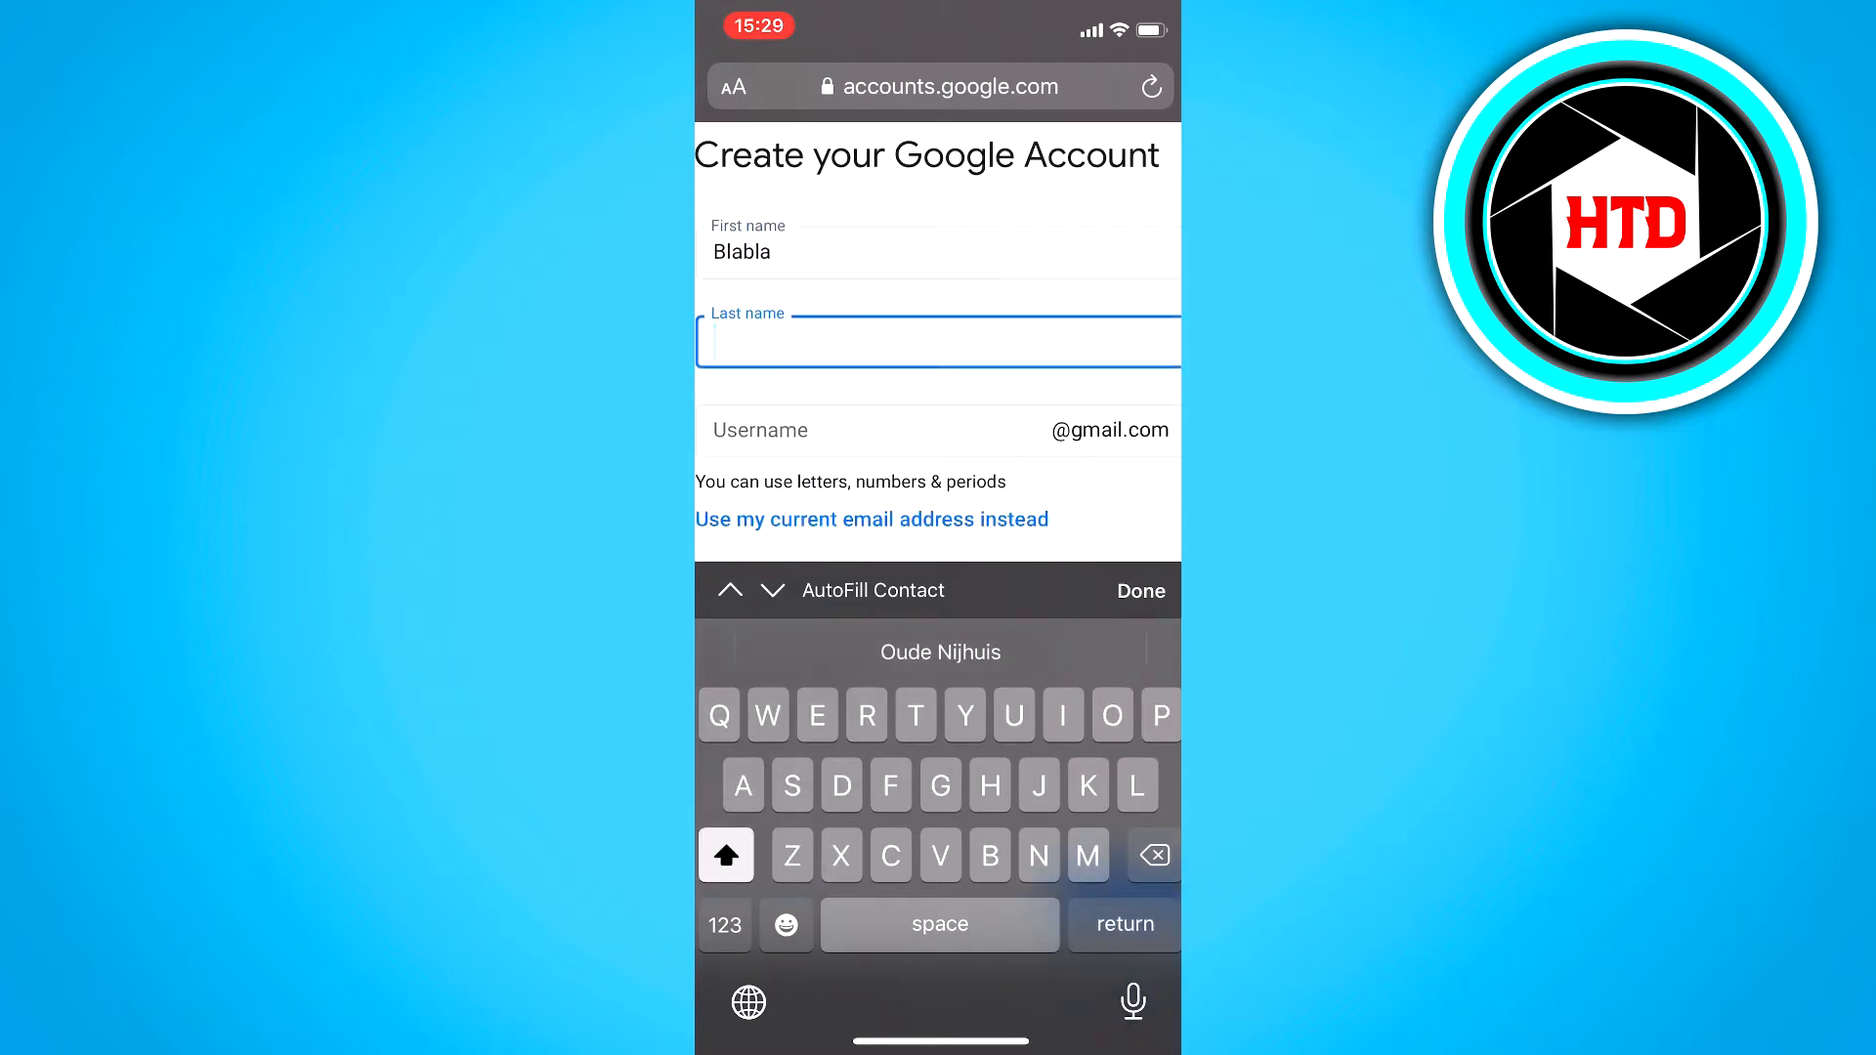
{"action": "type", "text": "Blob"}
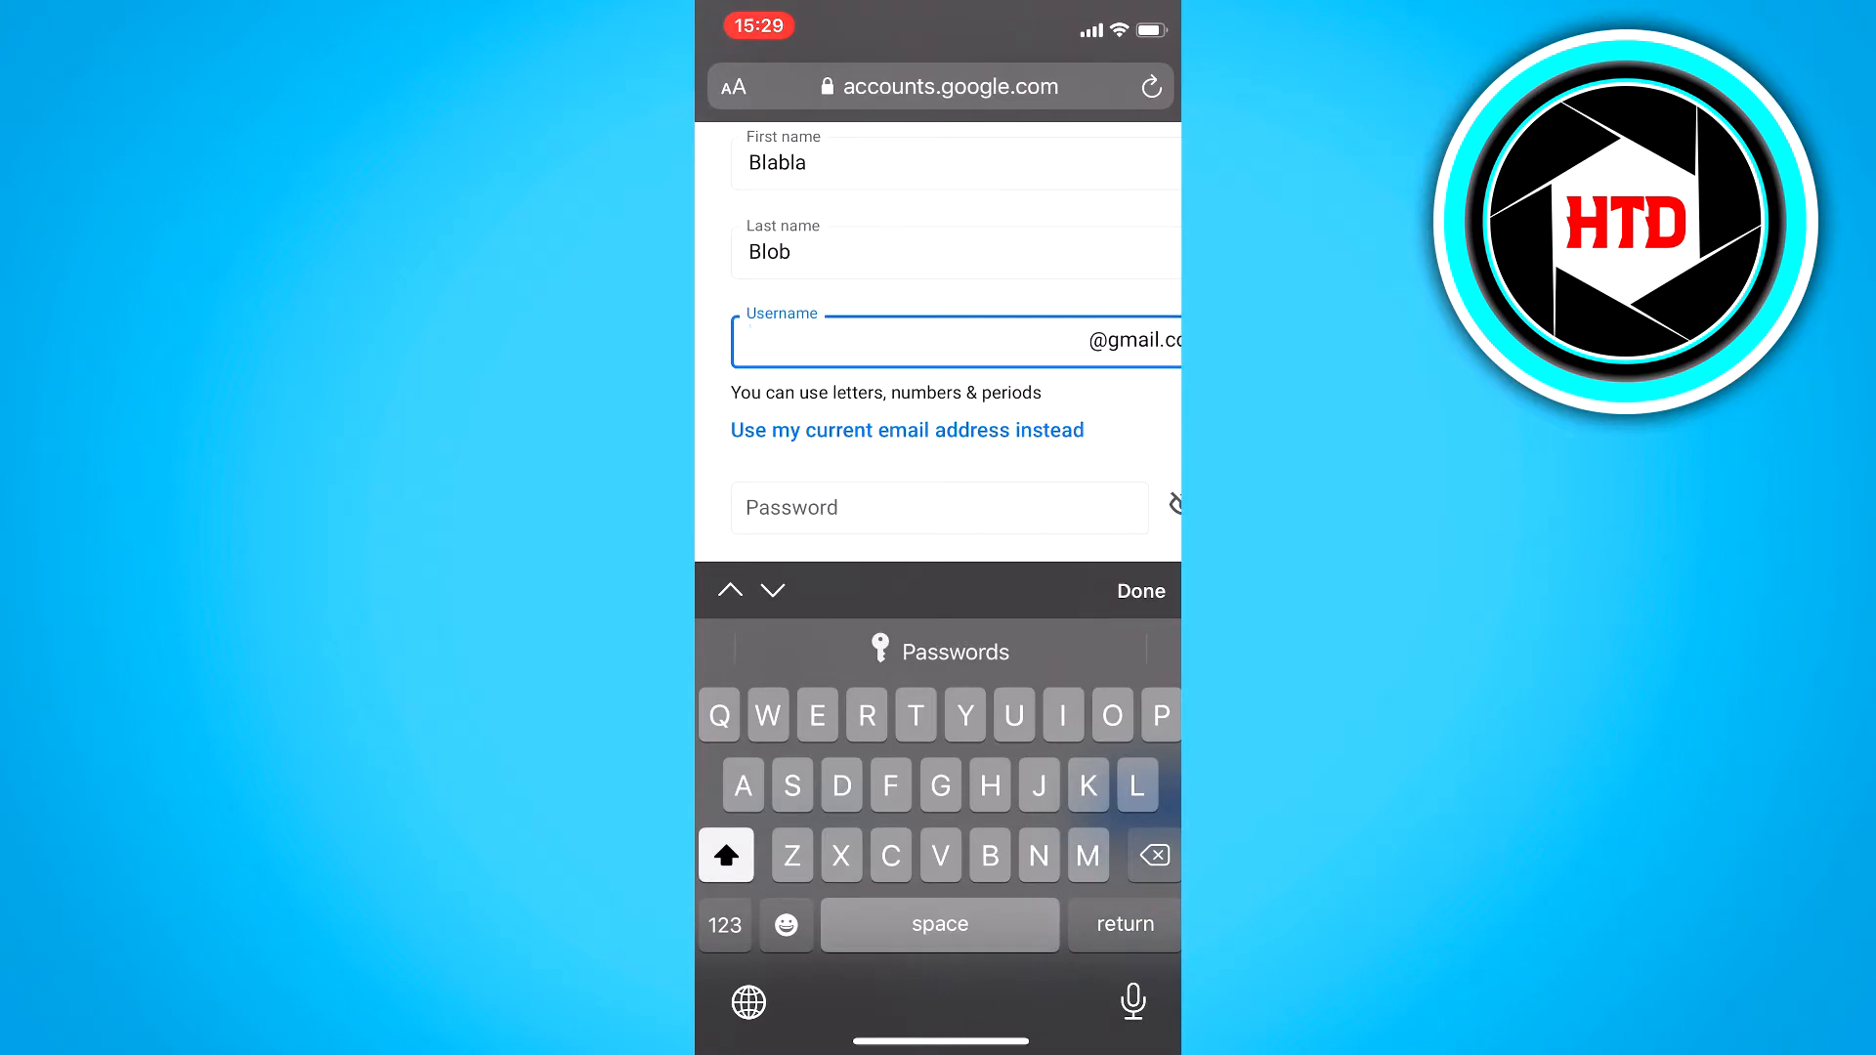
{"action": "scroll", "scroll_direction": "down", "scroll_amount": 3}
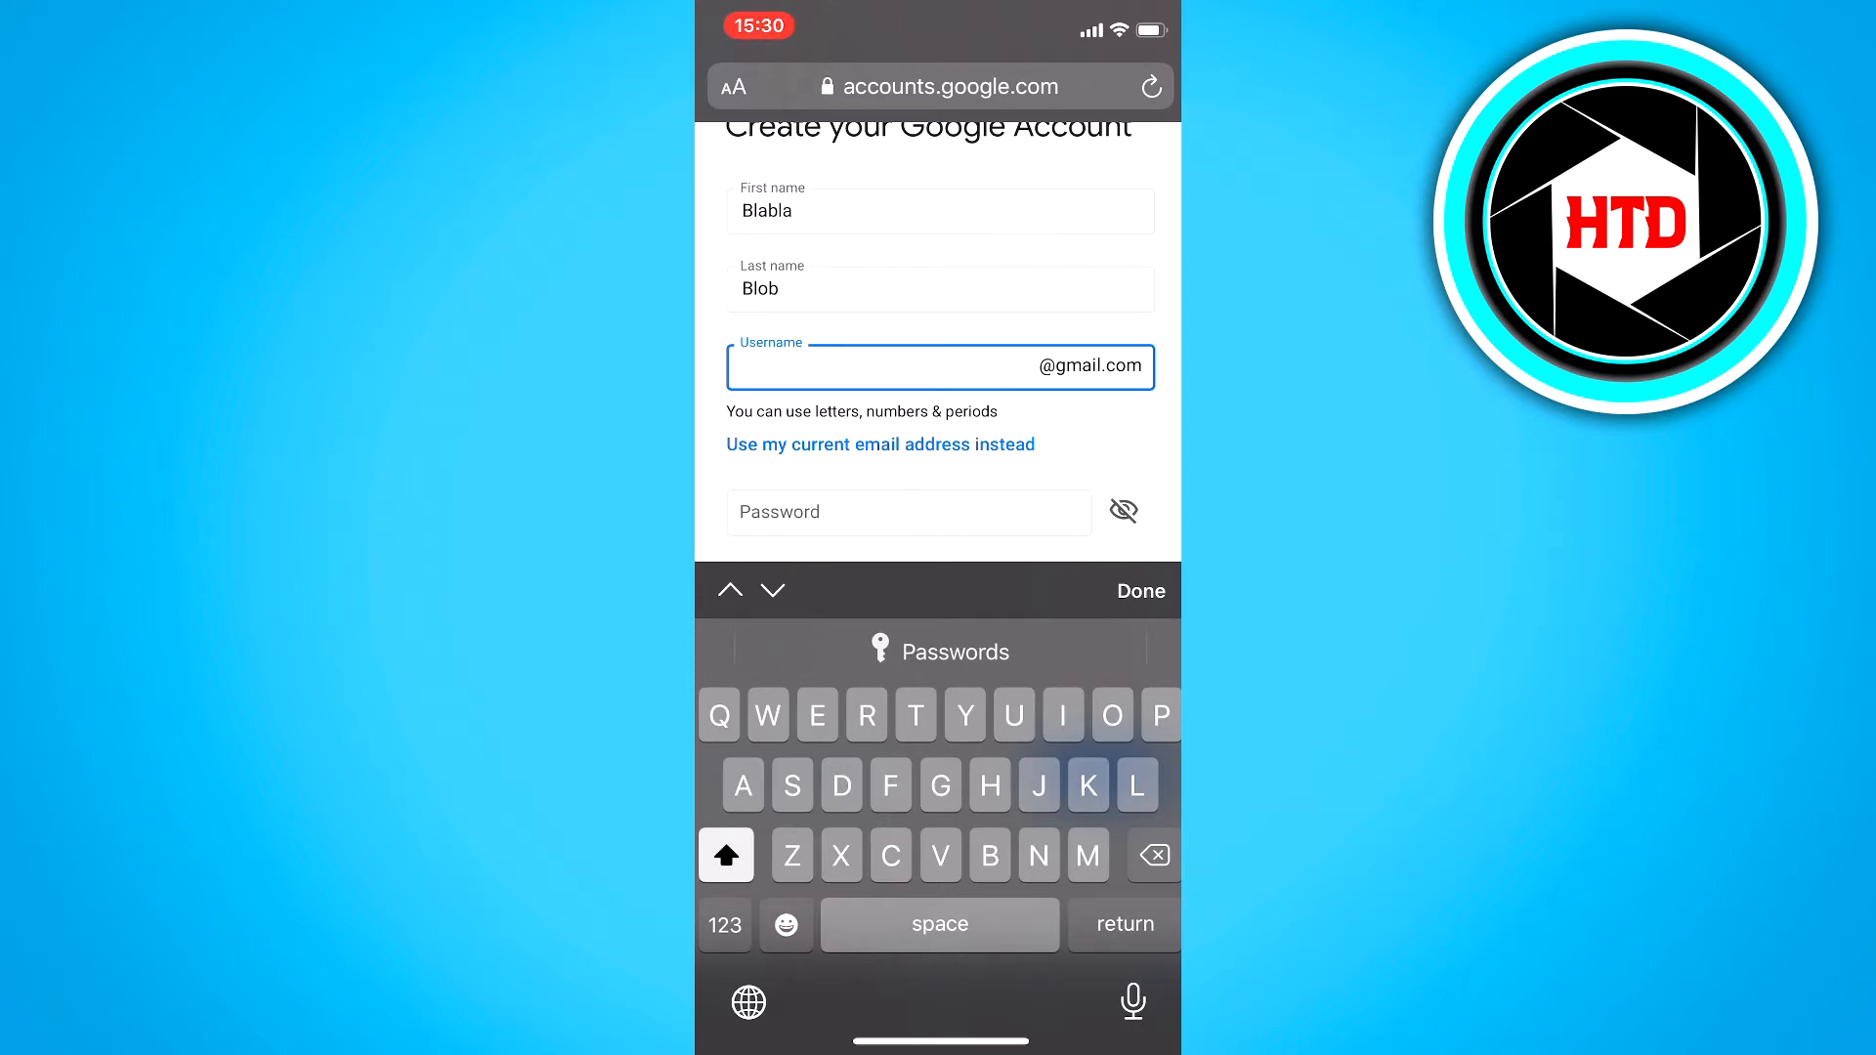
{"action": "type", "text": "Blobbl"}
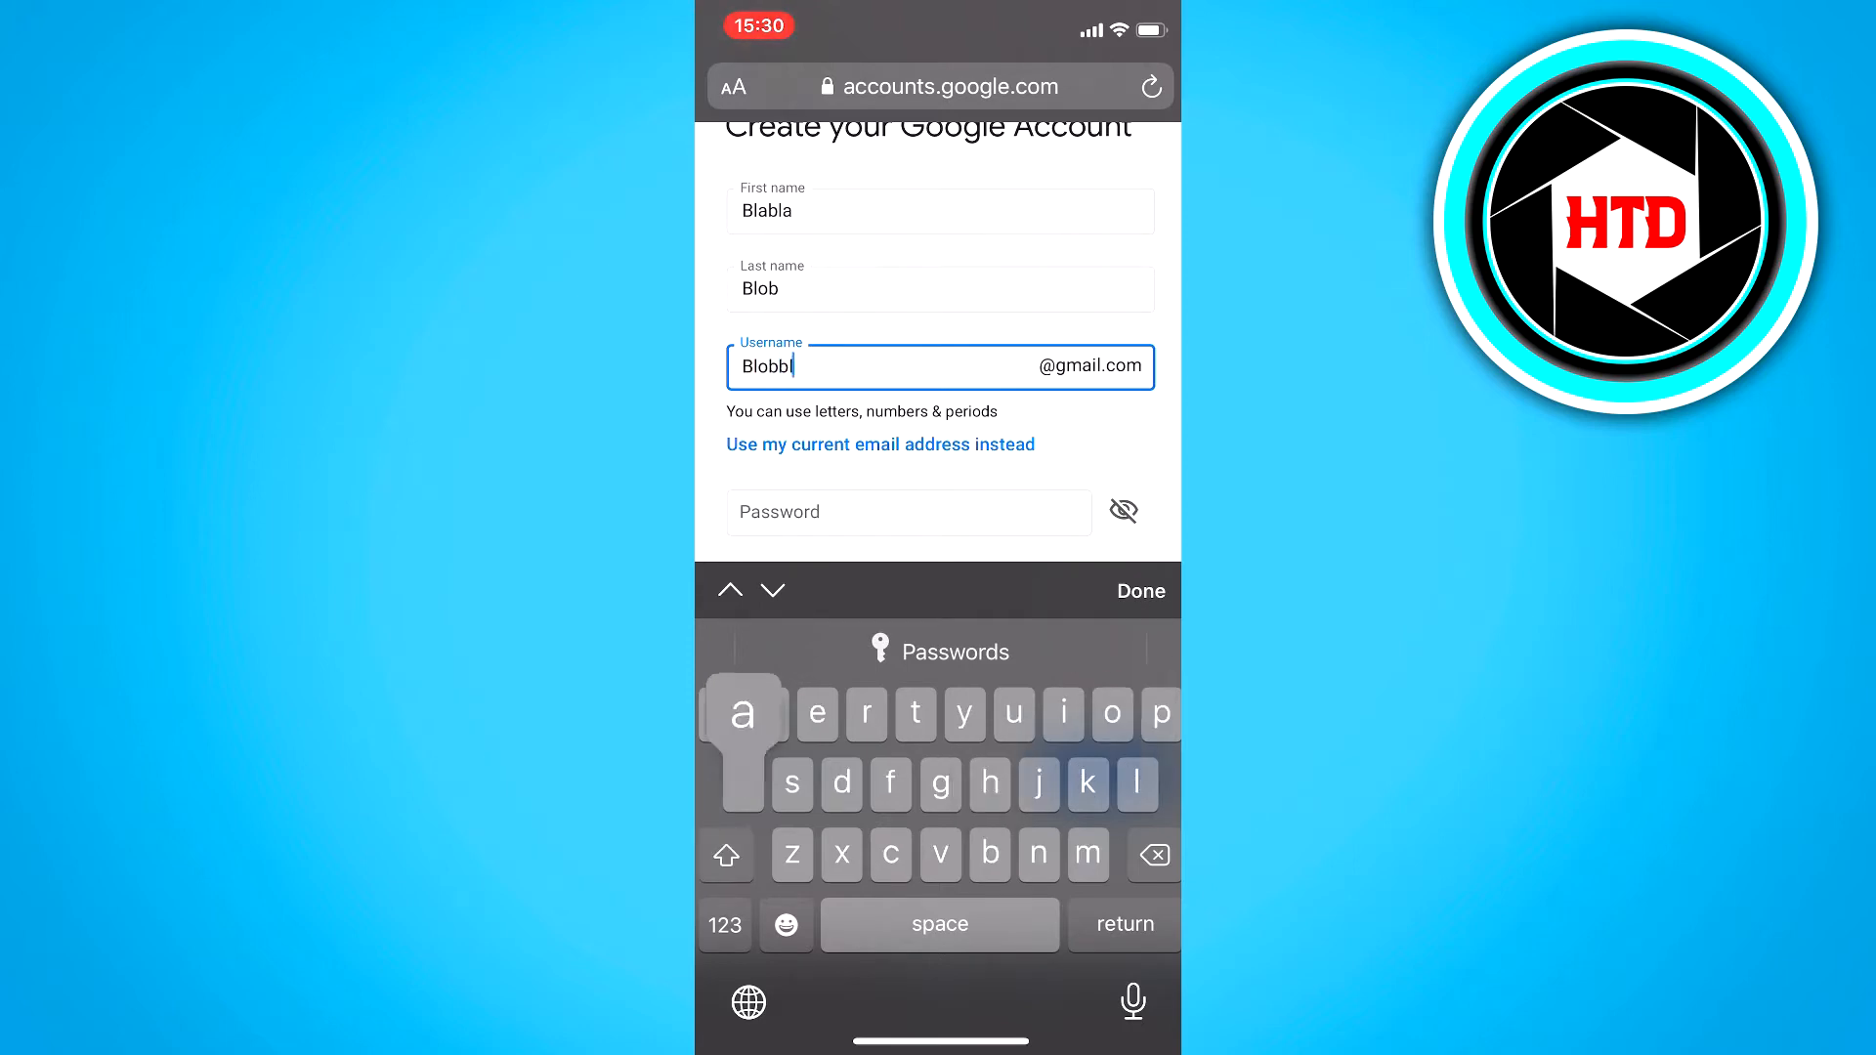
{"action": "type", "text": "abli"}
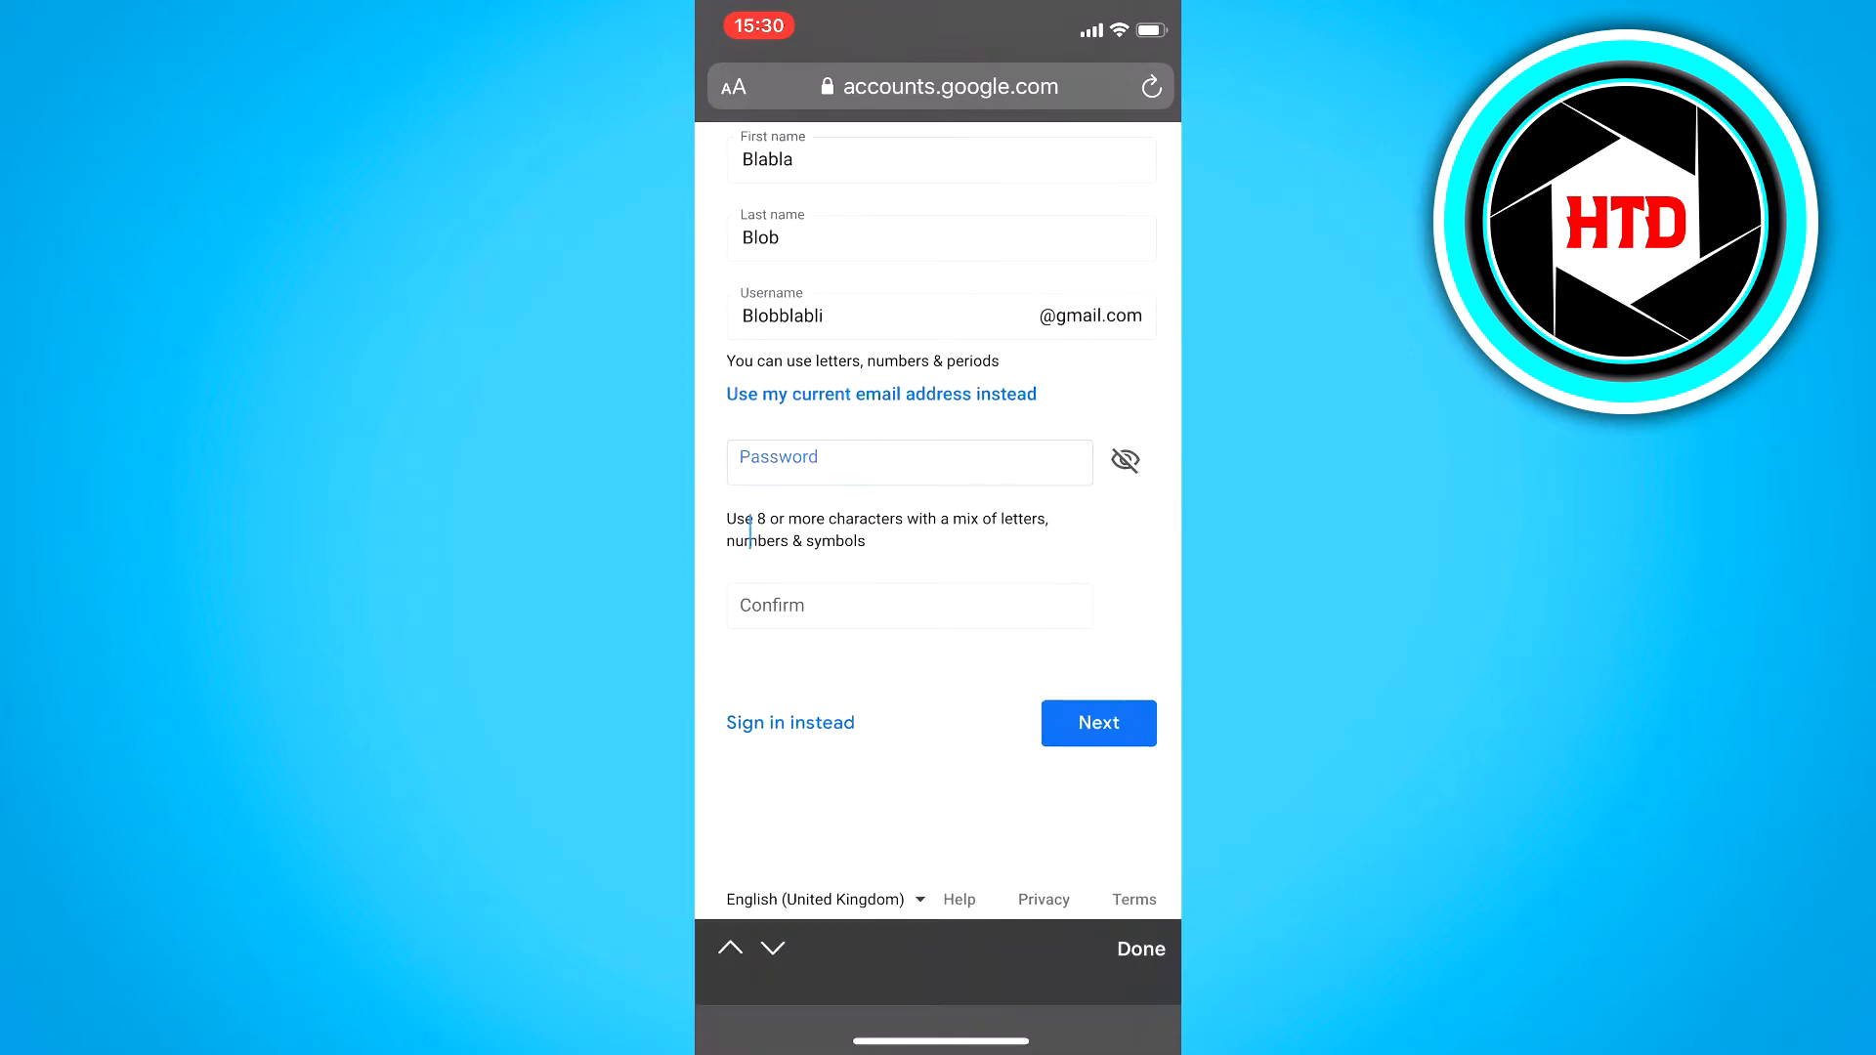
{"action": "left_click", "coordinate": [909, 461]}
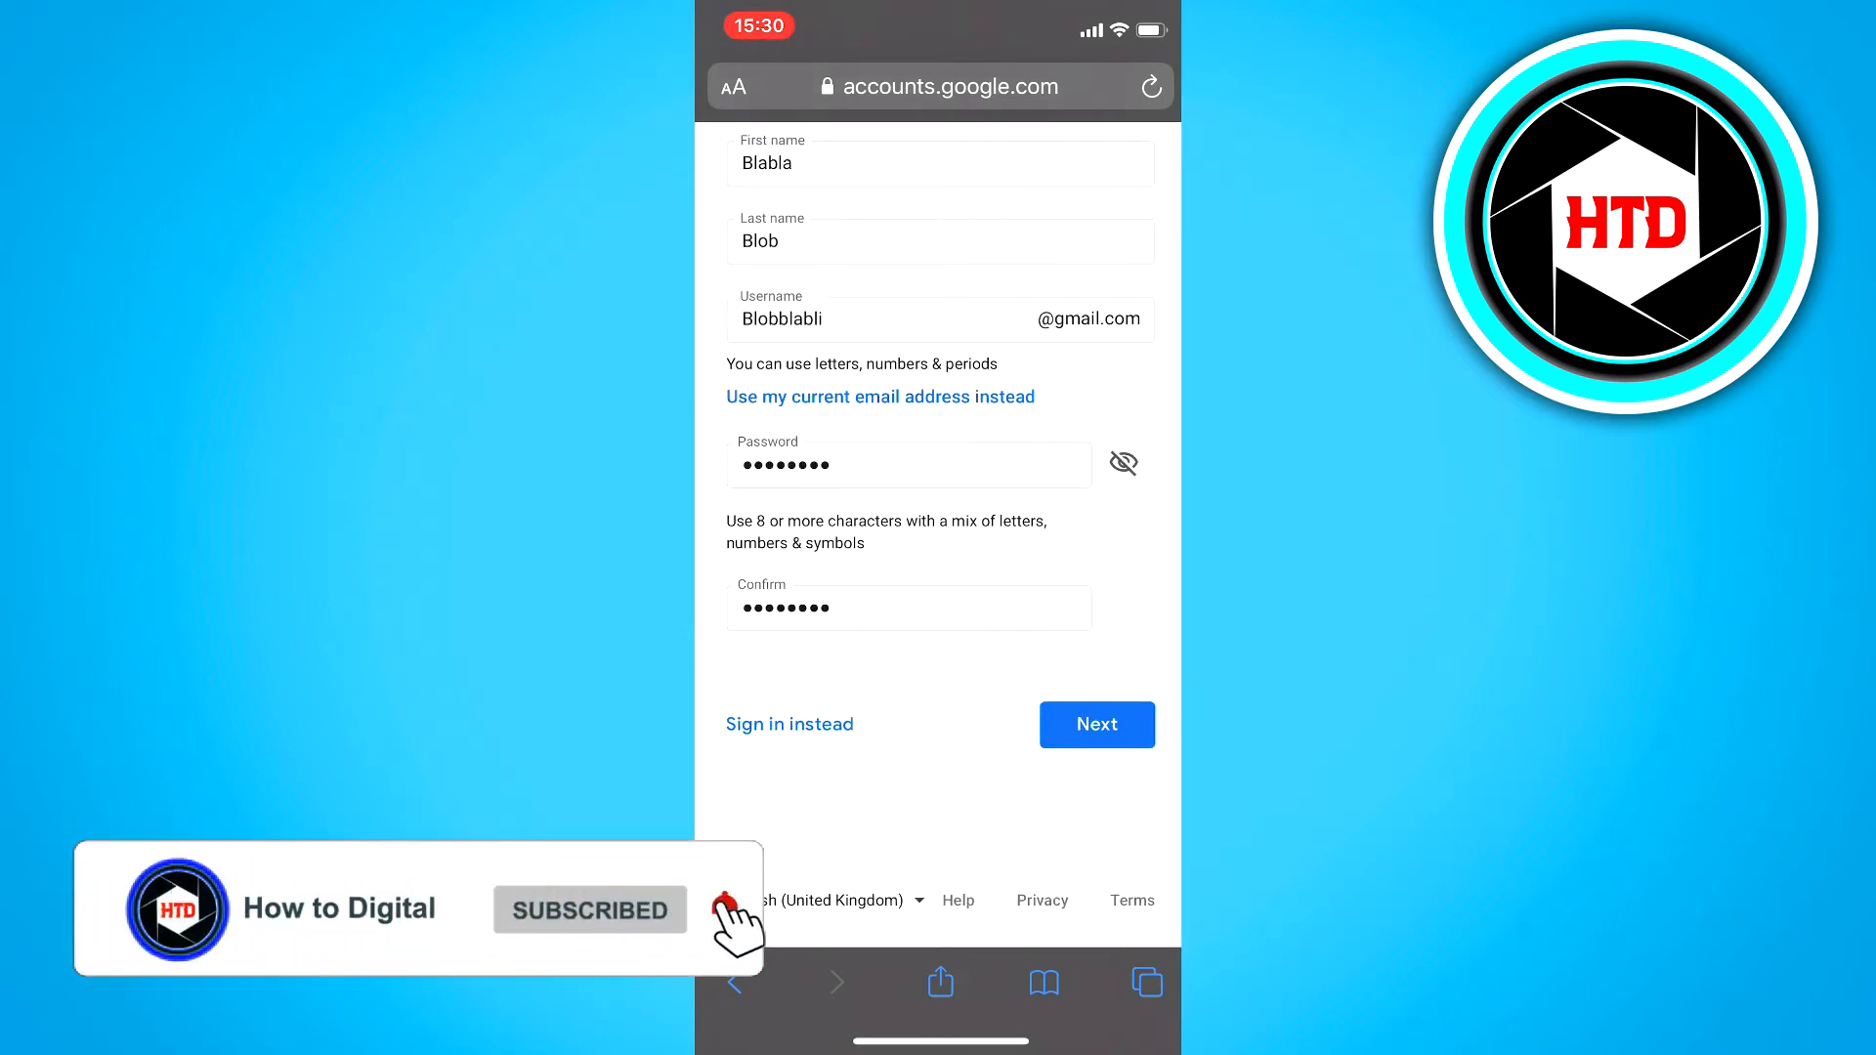
Step: Submit the name, username and password and skip the phone and recovery email
{"action": "left_click", "coordinate": [733, 909]}
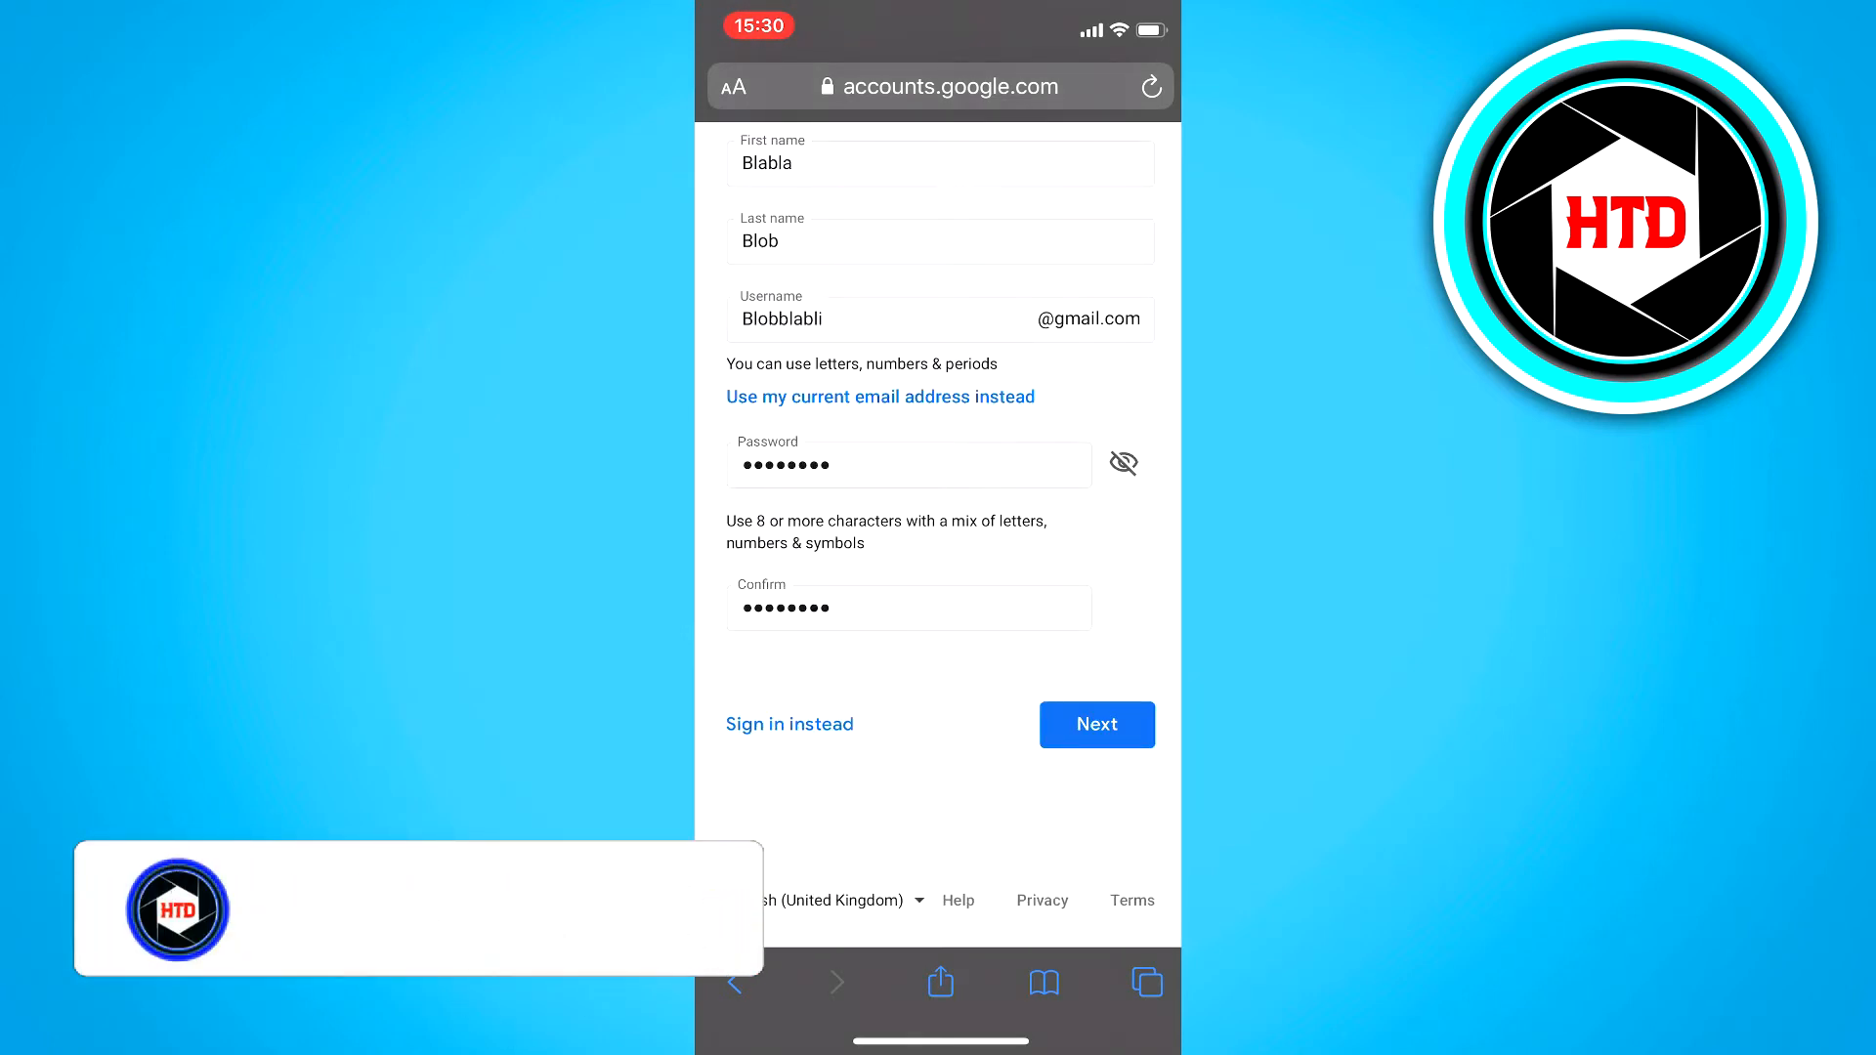
{"action": "left_click", "coordinate": [1095, 725]}
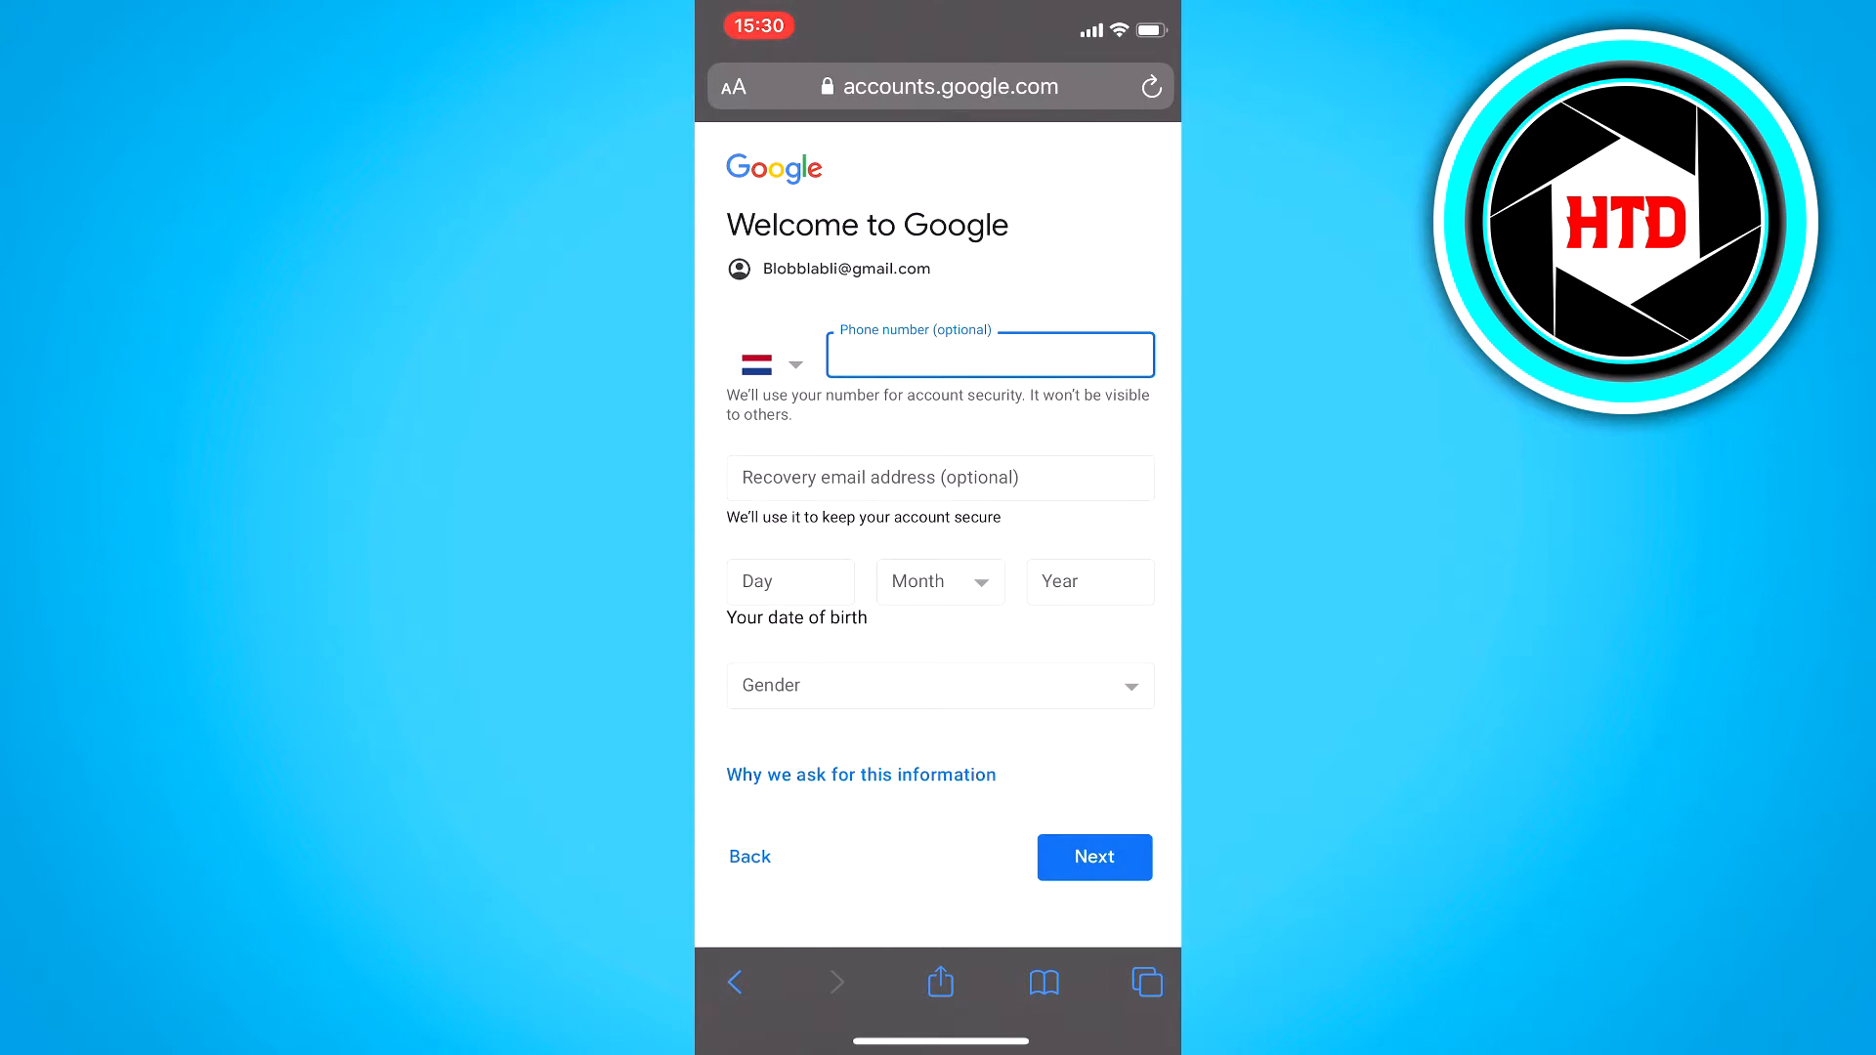
{"action": "left_click", "coordinate": [940, 477]}
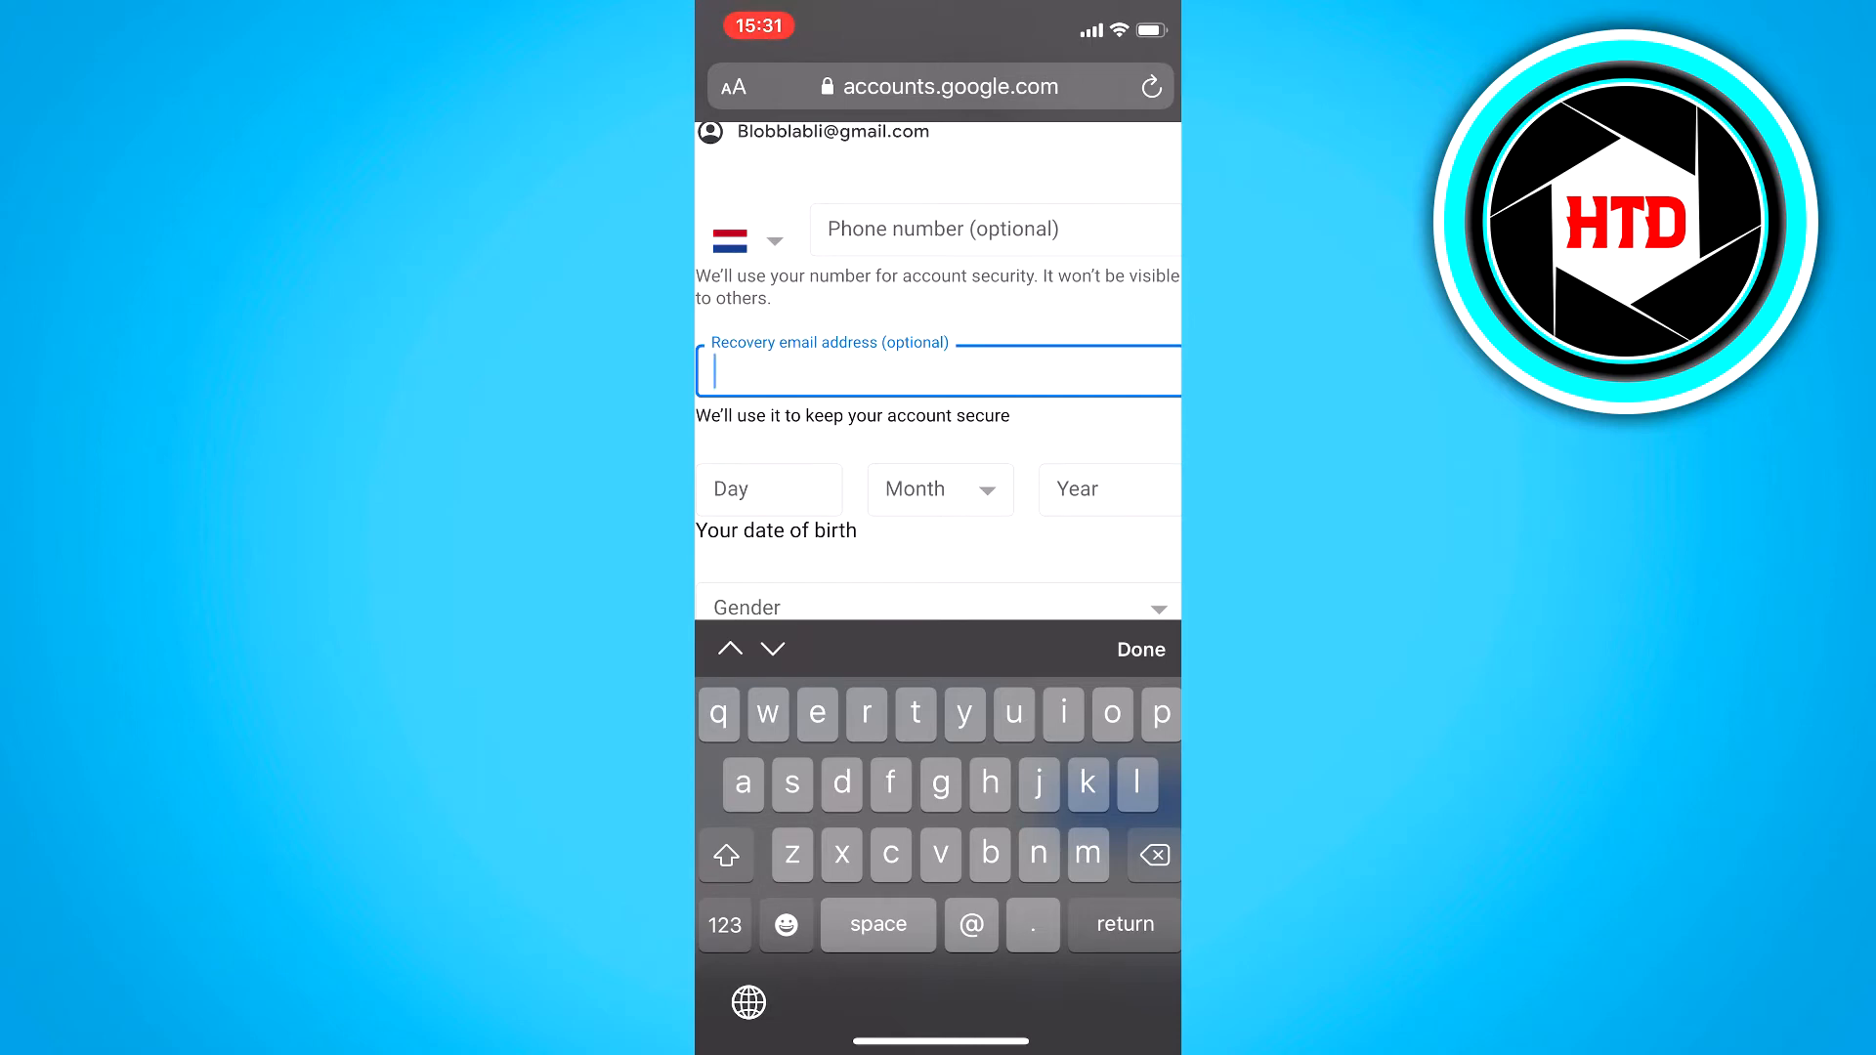
{"action": "left_click", "coordinate": [1137, 649]}
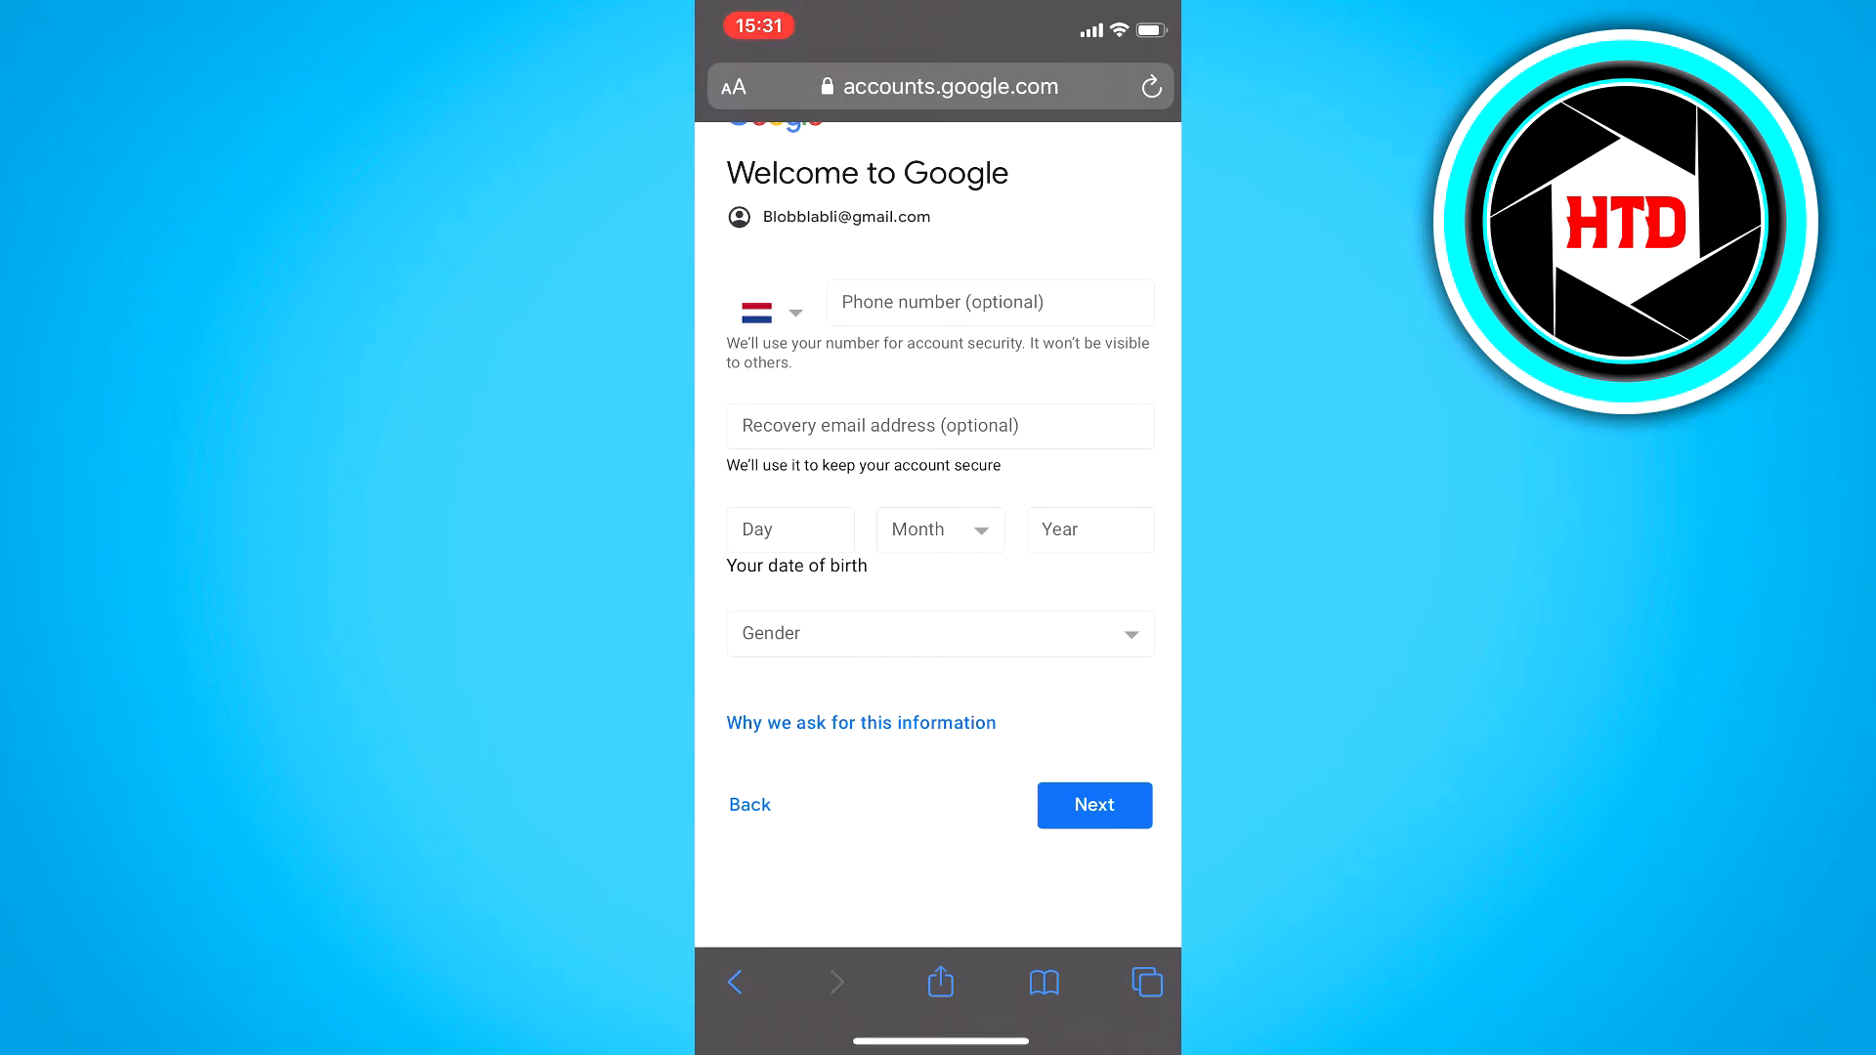
Step: Record a birth date of 12 April 2000 and set gender to Male
{"action": "left_click", "coordinate": [789, 530]}
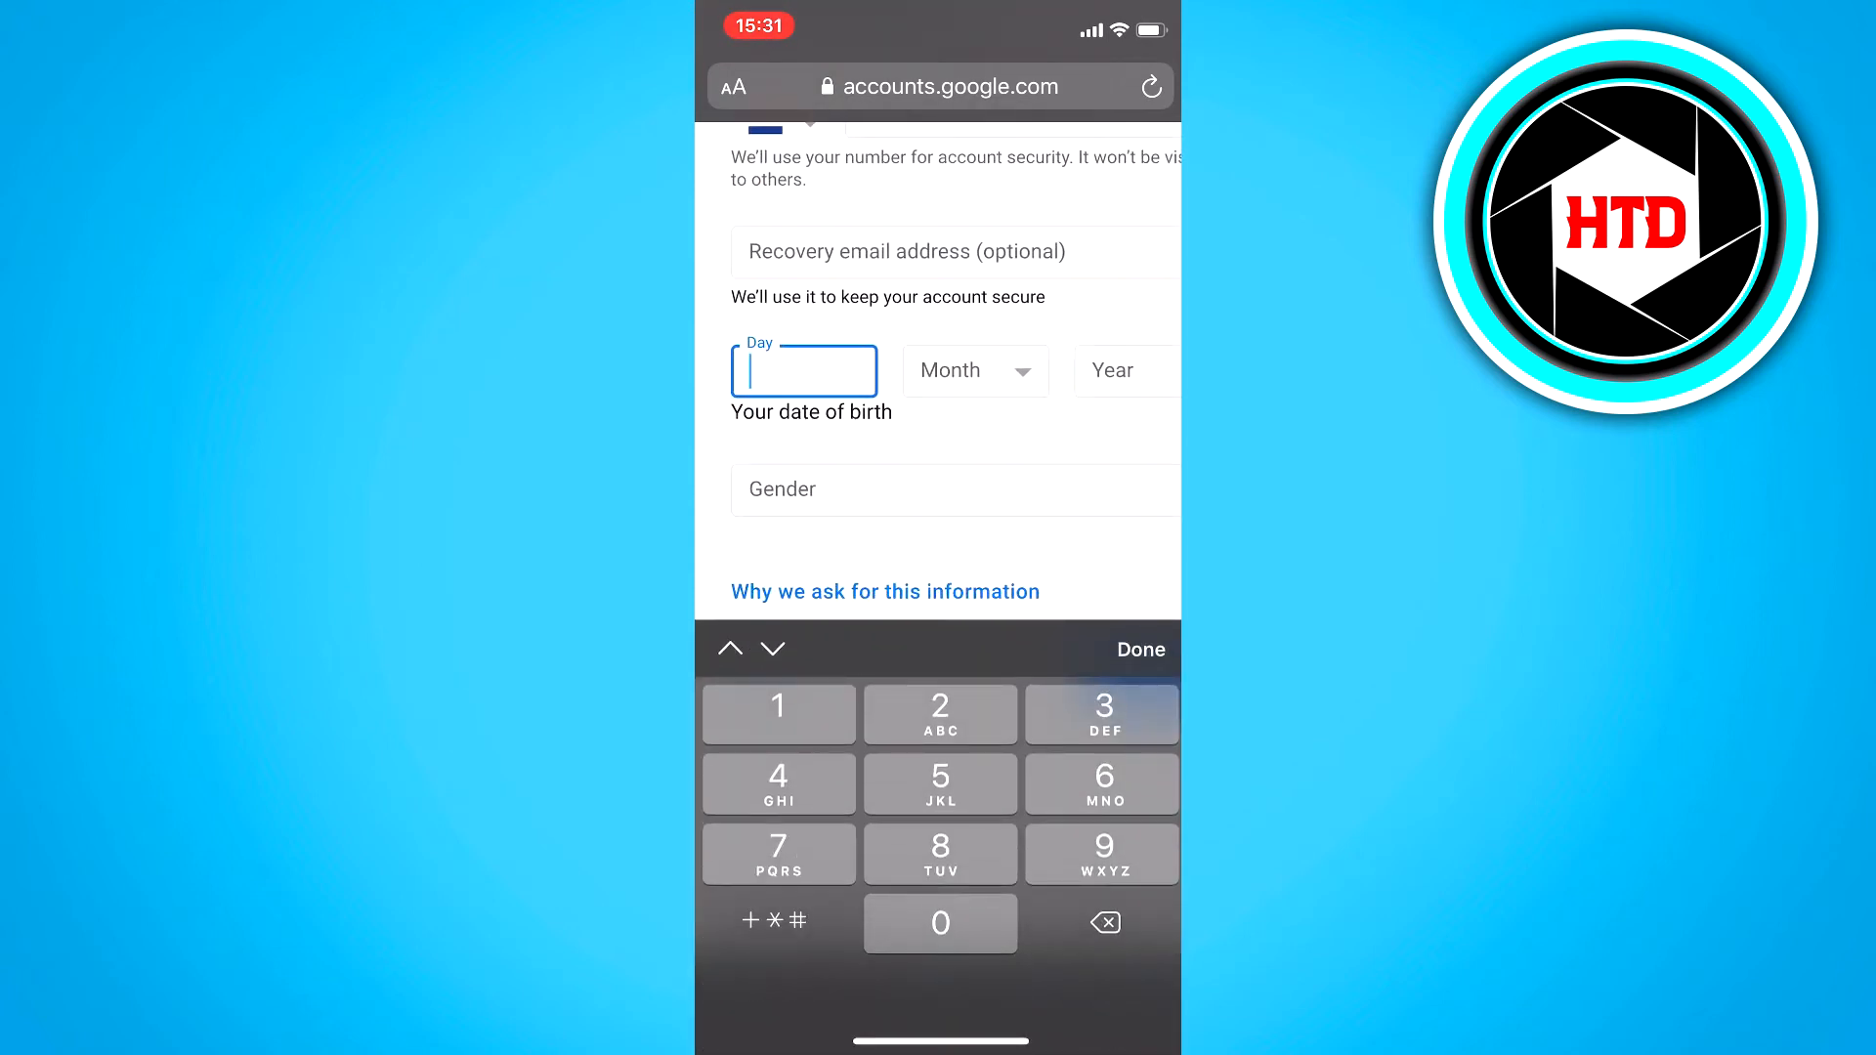
{"action": "left_click", "coordinate": [1098, 715]}
{"action": "type", "text": "12"}
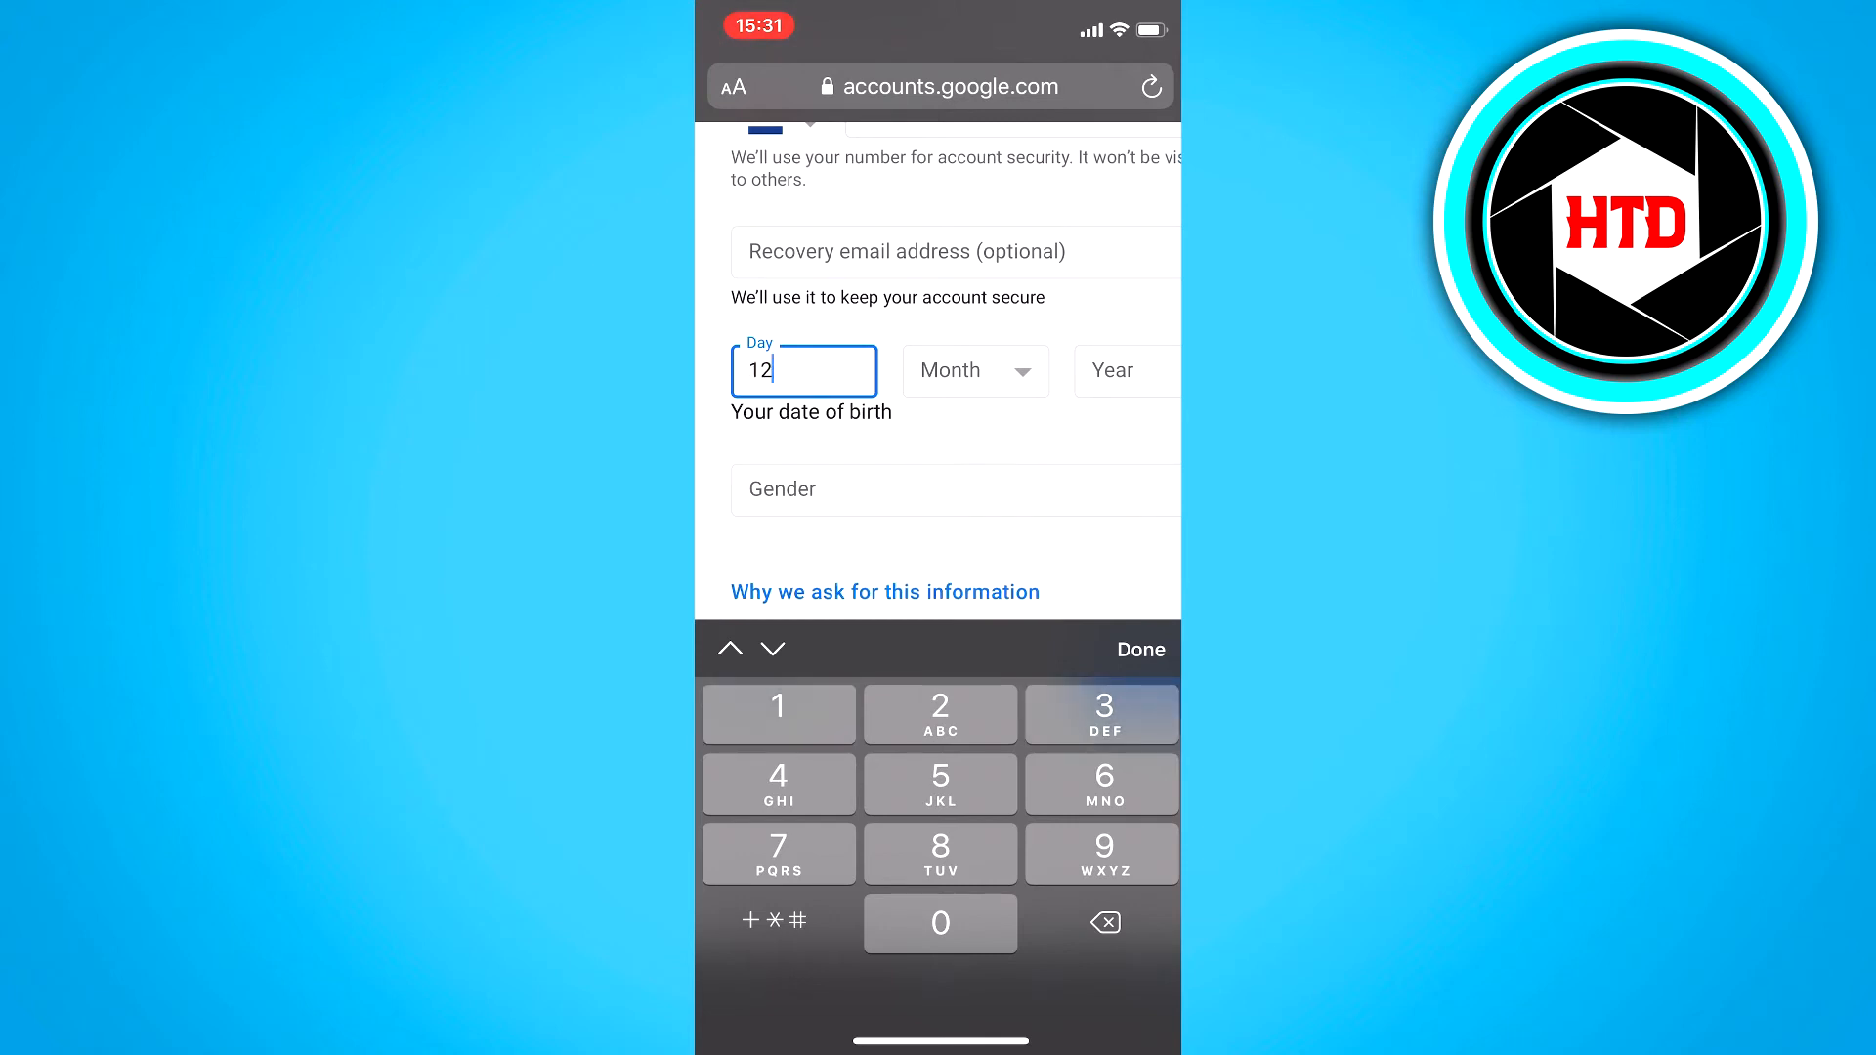
{"action": "left_click", "coordinate": [969, 371]}
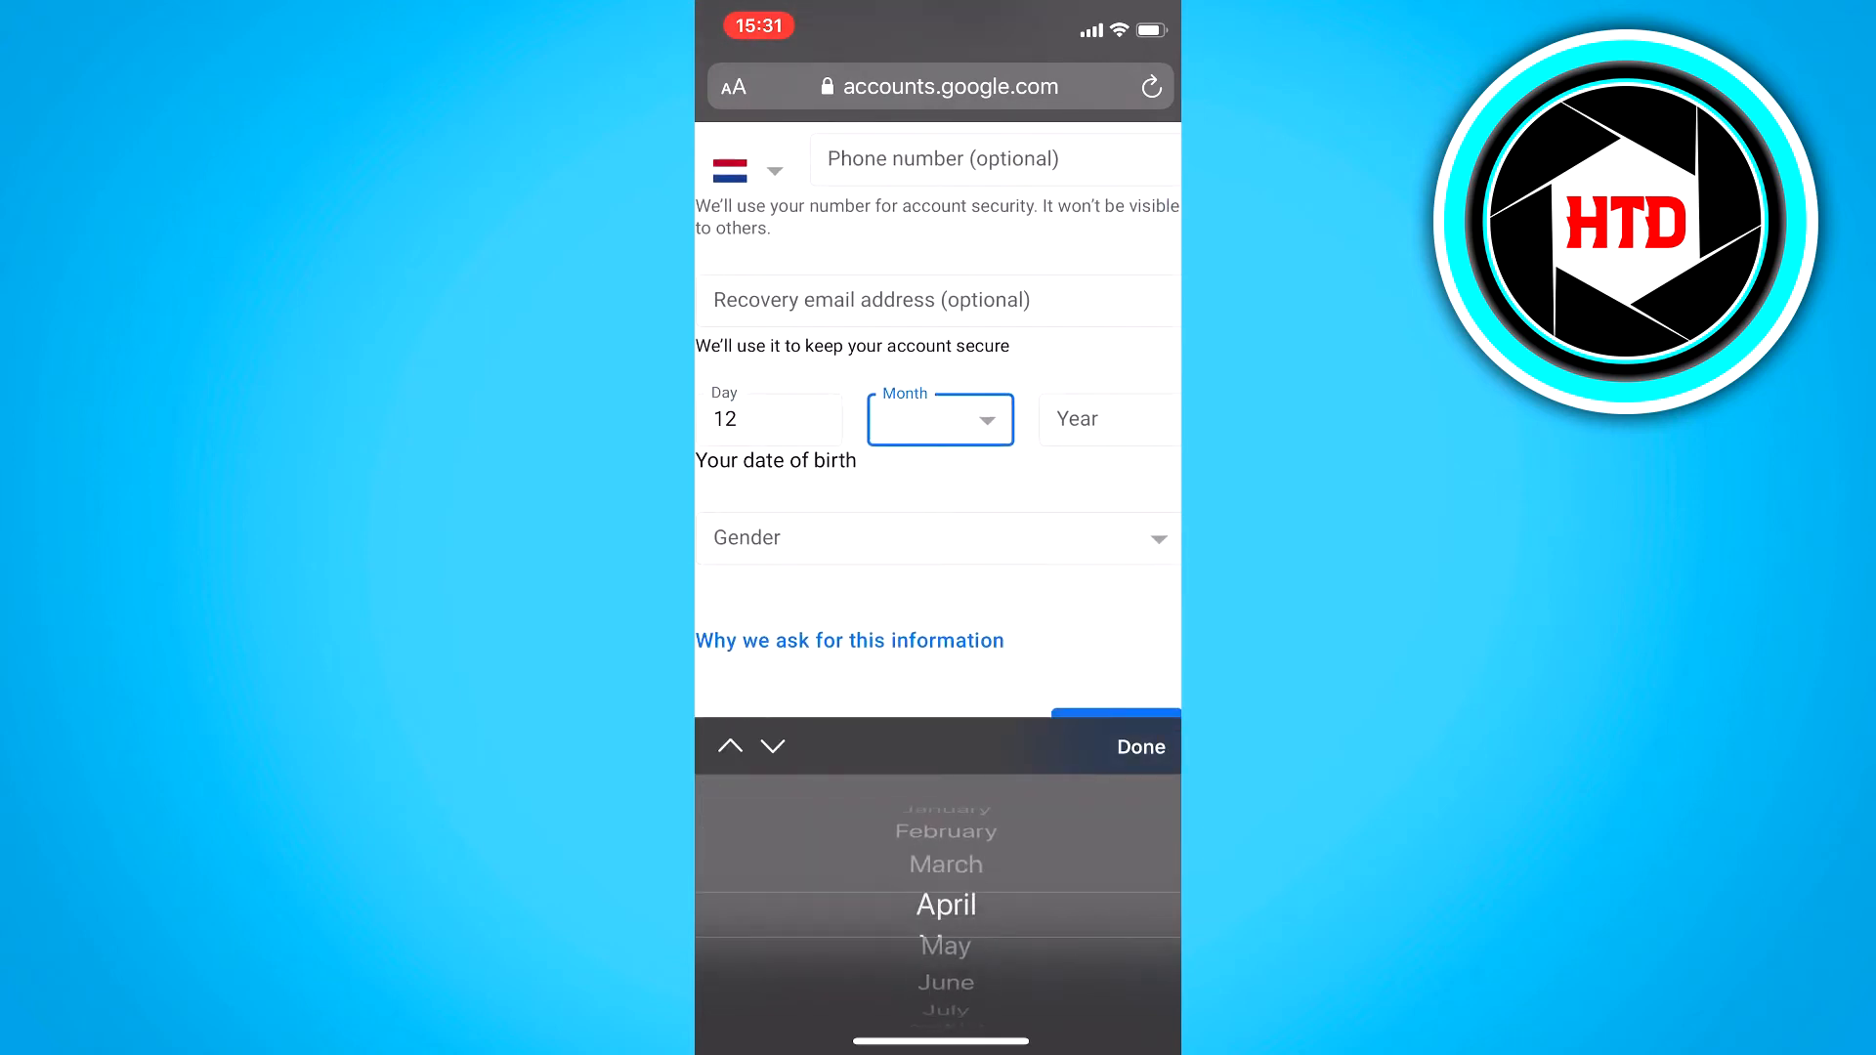
{"action": "left_click", "coordinate": [1075, 418]}
{"action": "type", "text": "2000"}
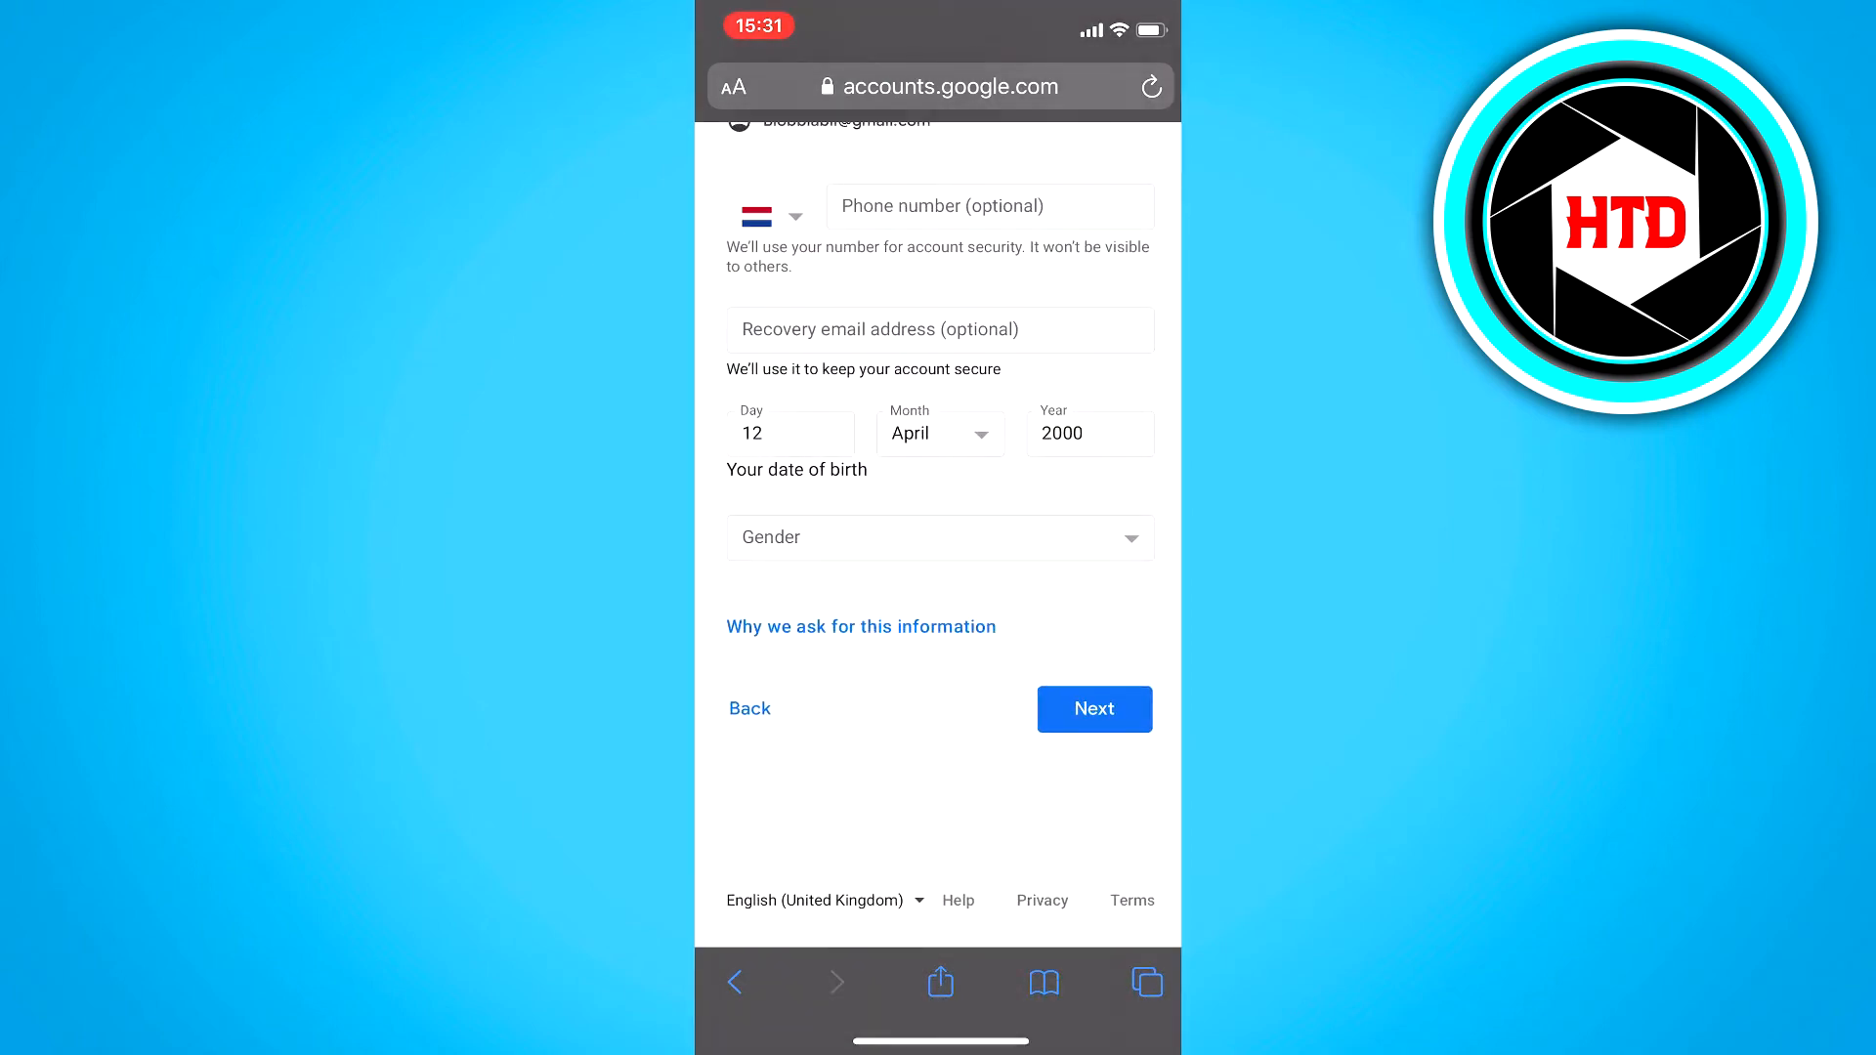
{"action": "left_click", "coordinate": [940, 538]}
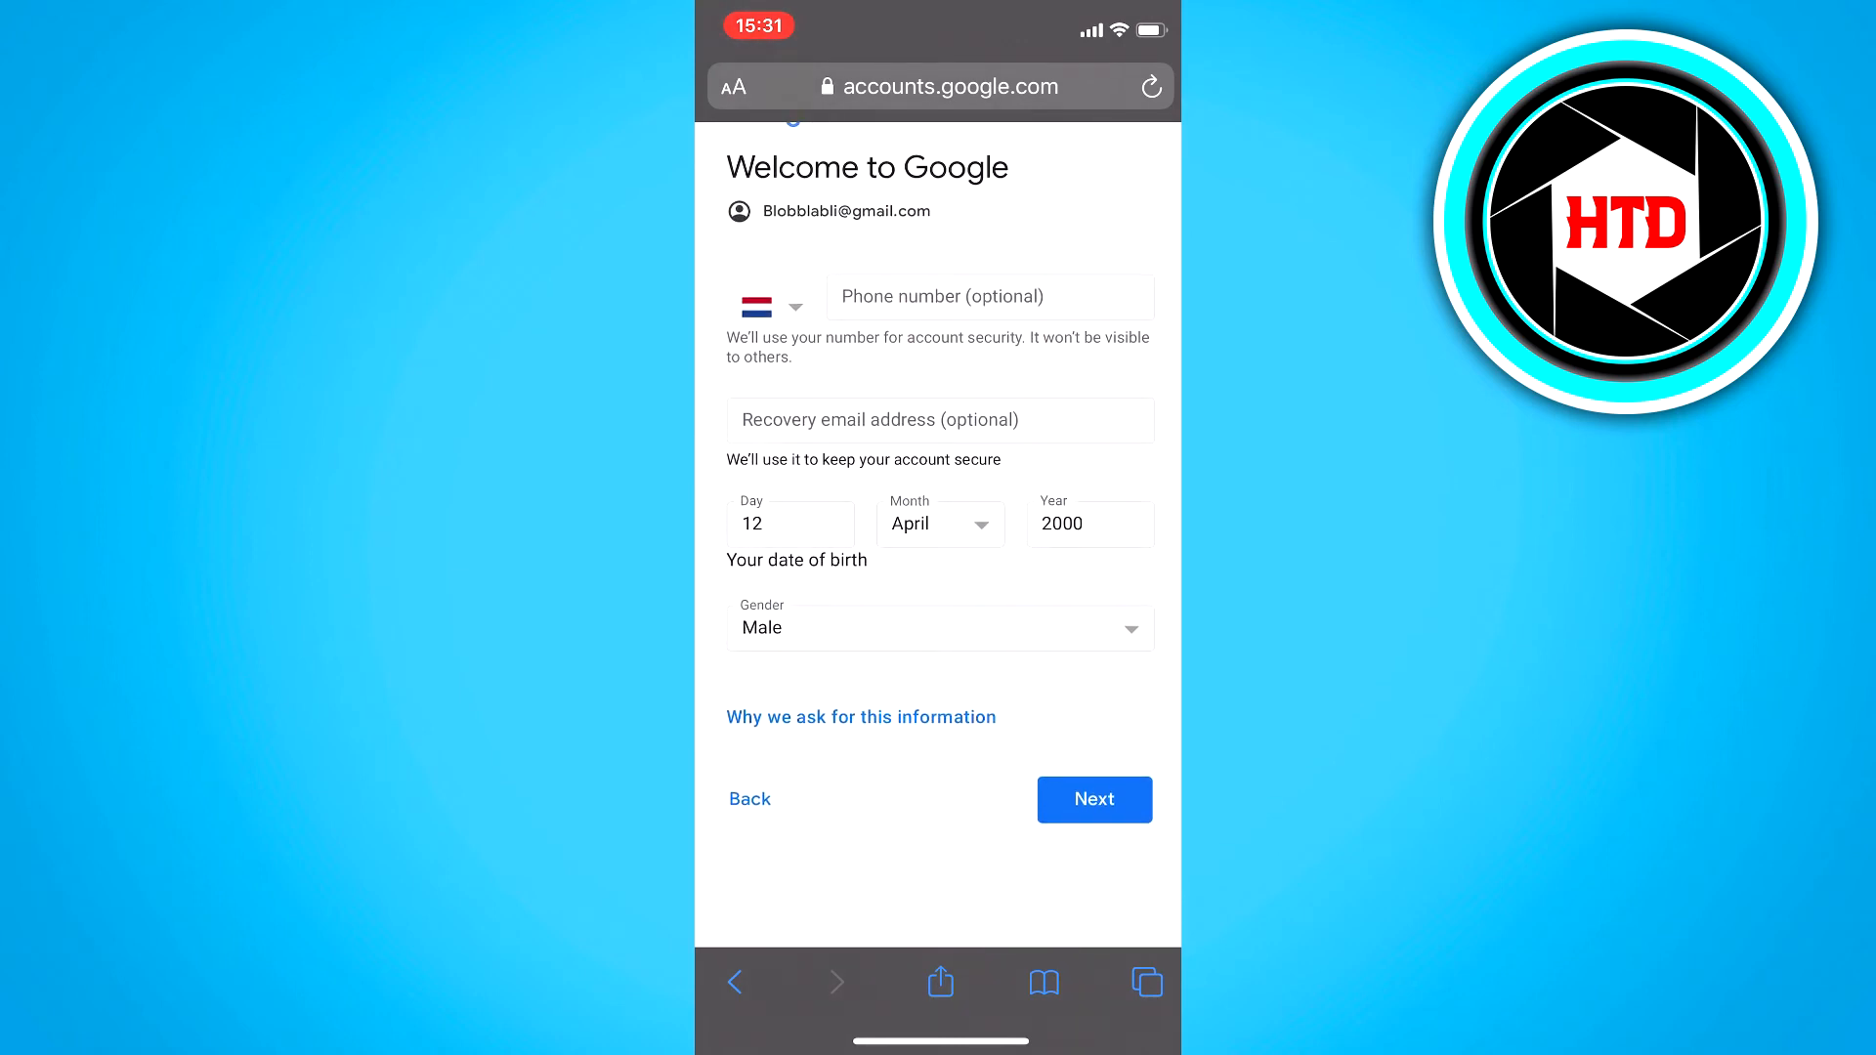
Step: Submit birth date and gender, tick both Privacy and Terms agreement boxes and request Create Account
{"action": "left_click", "coordinate": [1090, 799]}
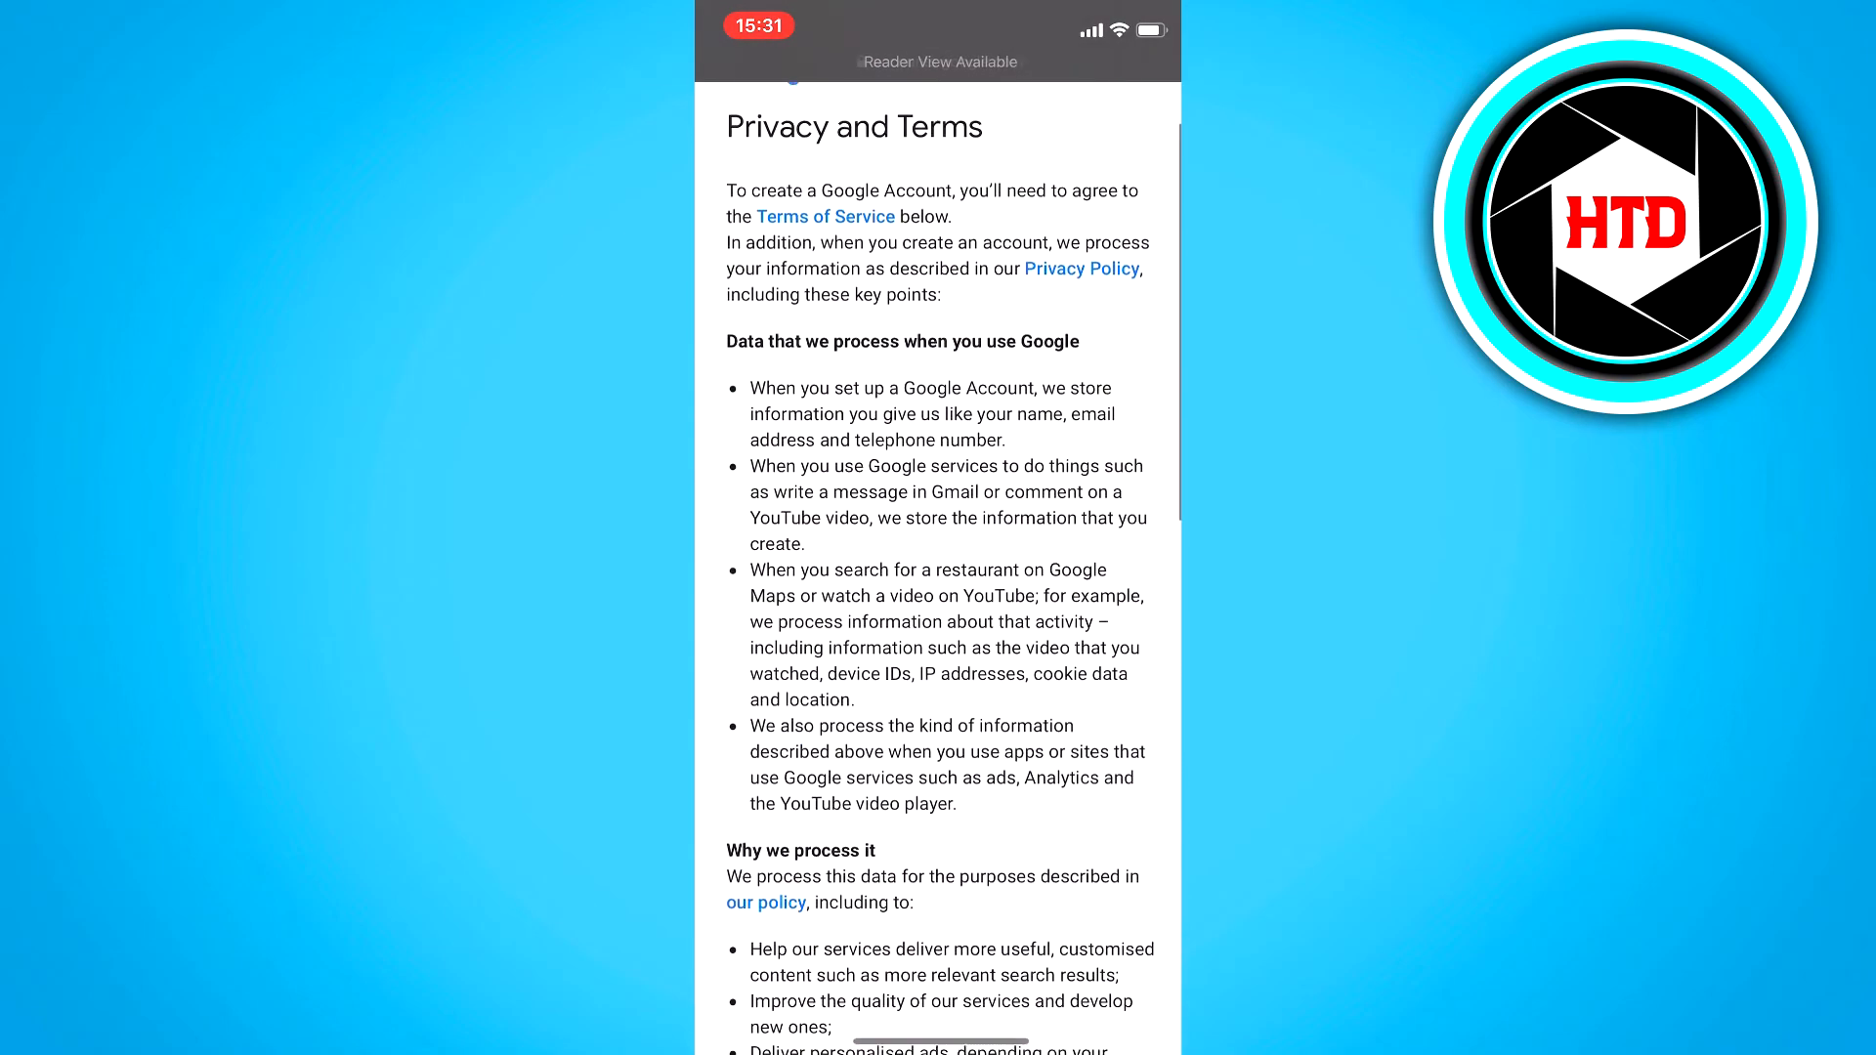
{"action": "scroll", "scroll_direction": "down", "scroll_amount": 3}
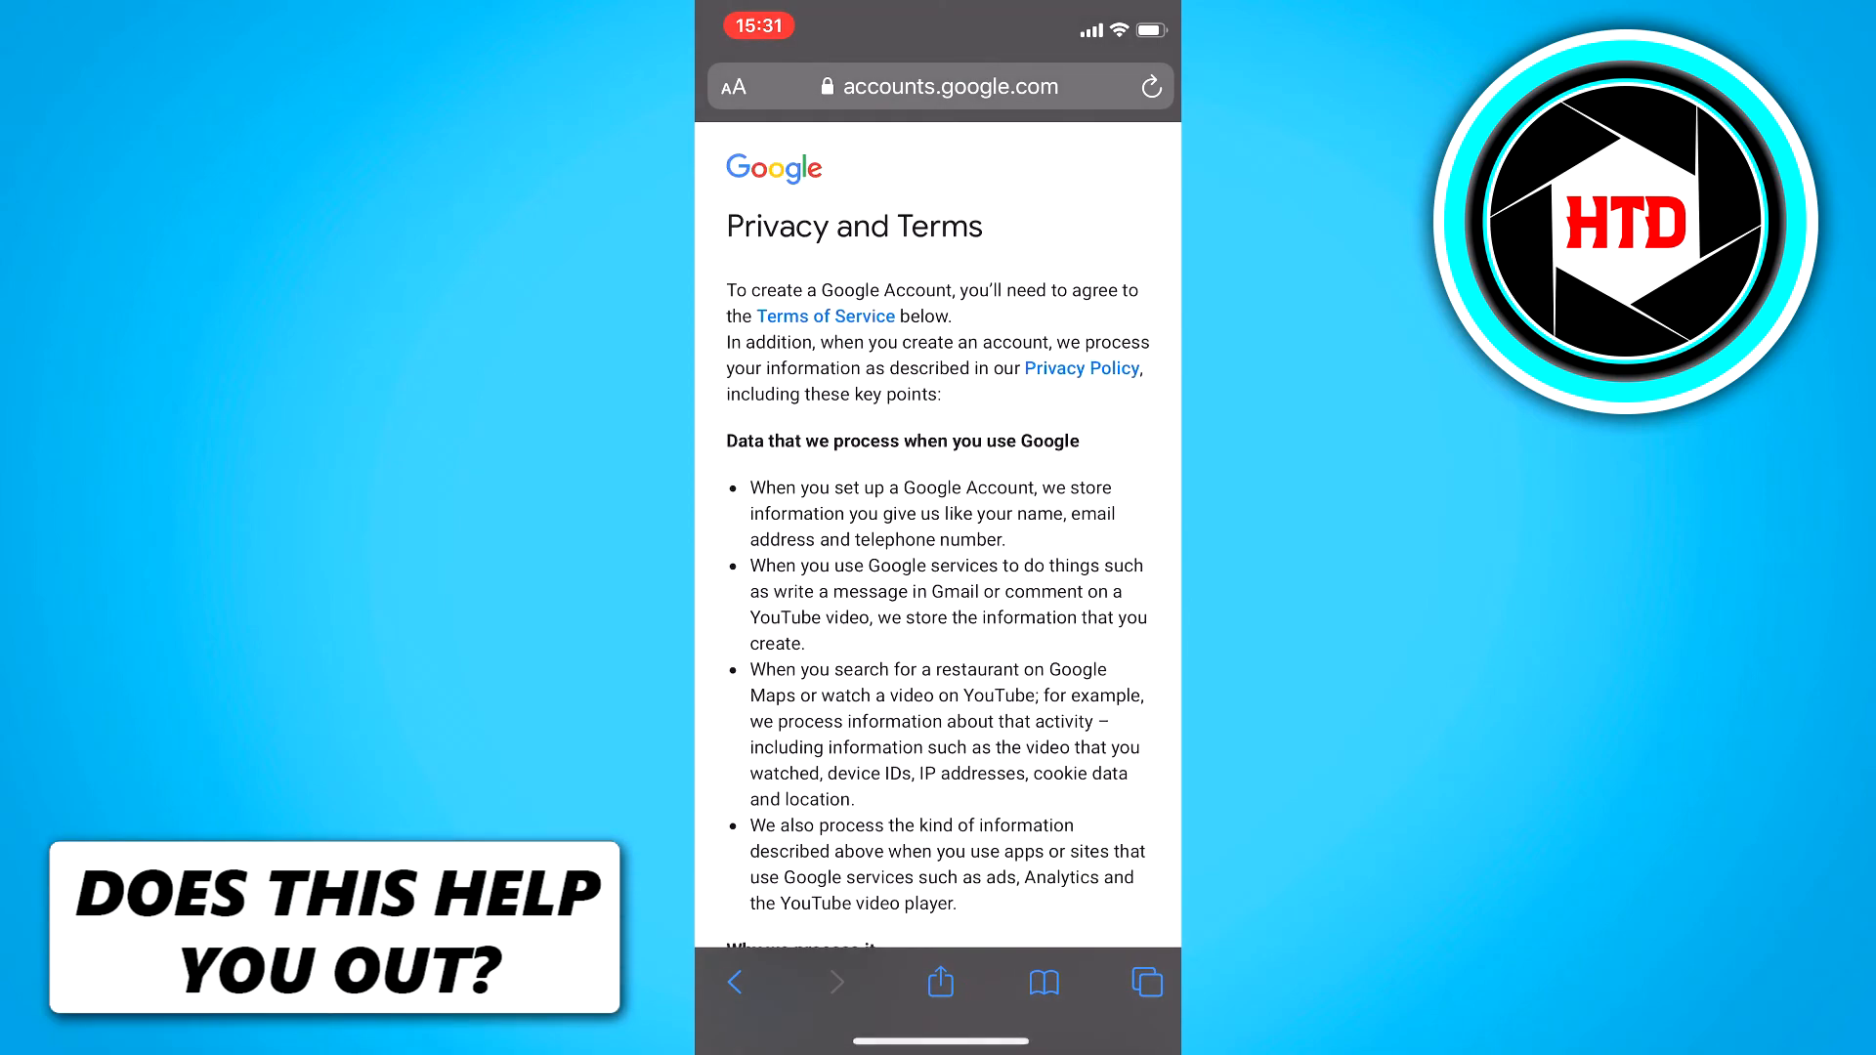
{"action": "scroll", "scroll_direction": "down", "scroll_amount": 3}
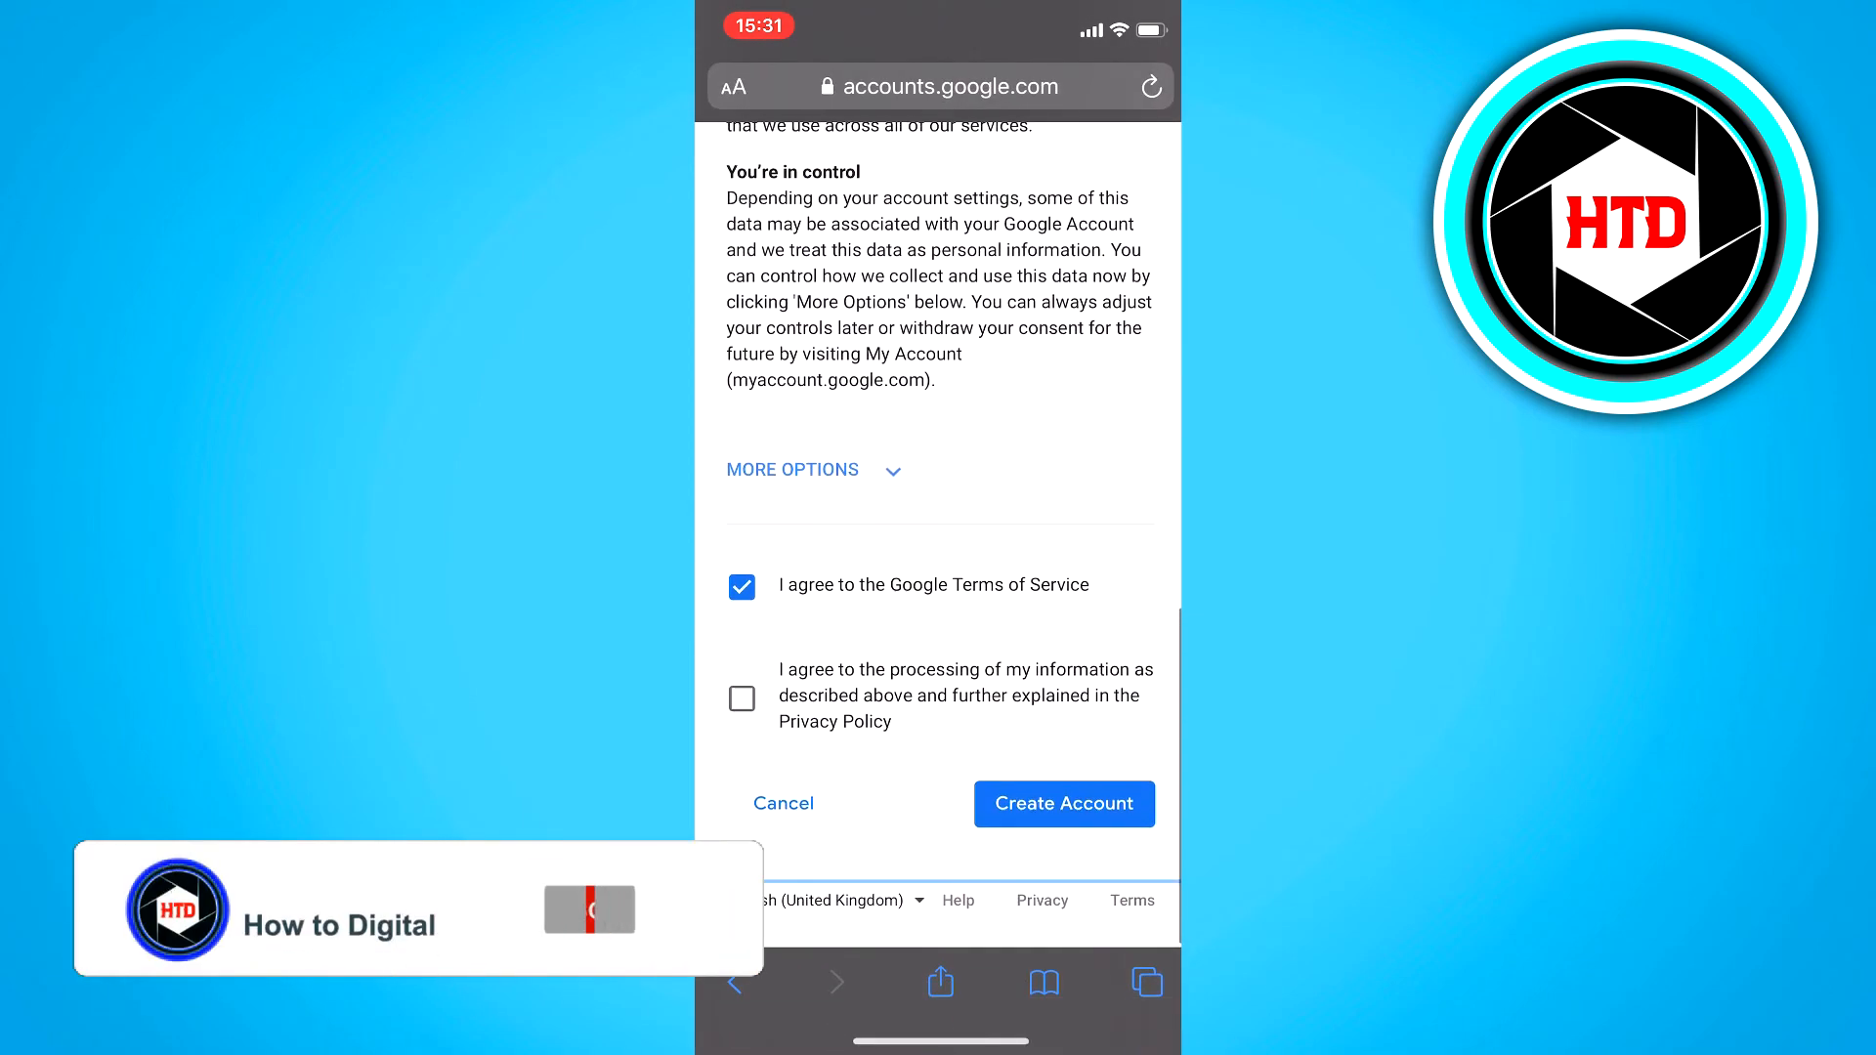
{"action": "left_click", "coordinate": [588, 909]}
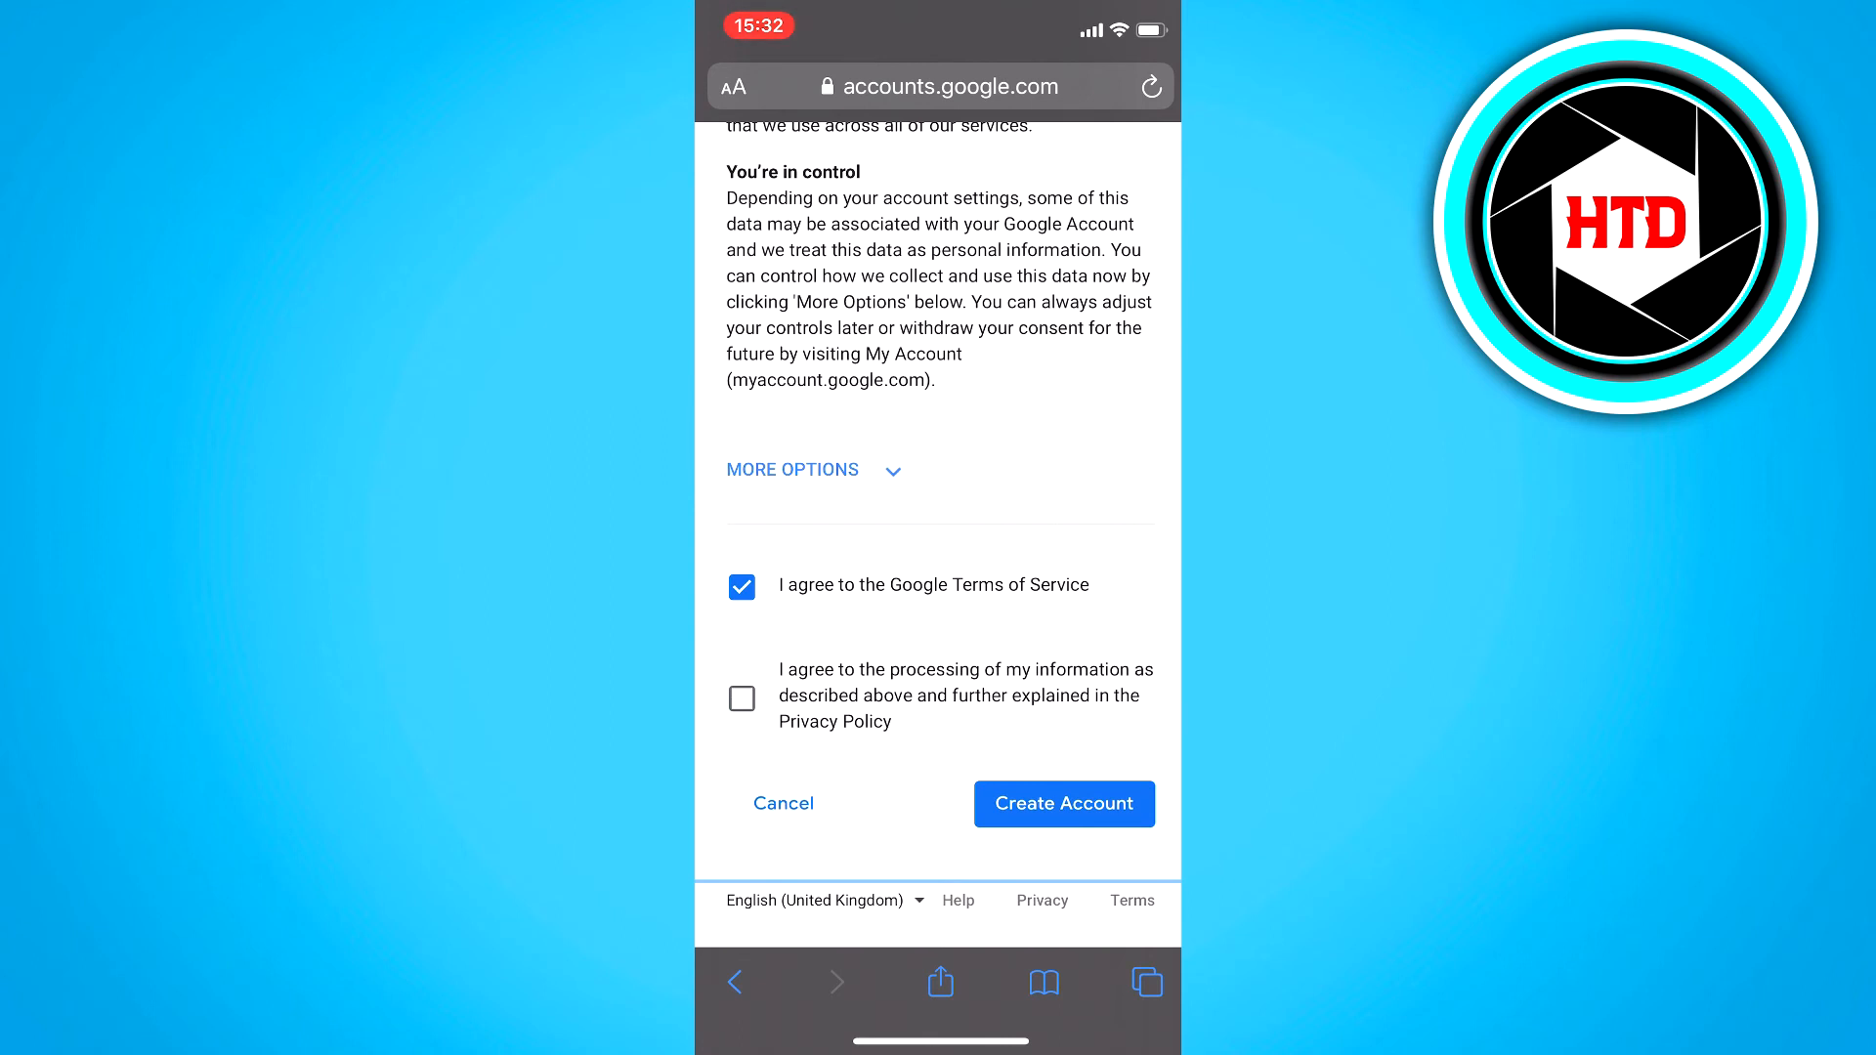
{"action": "left_click", "coordinate": [740, 700]}
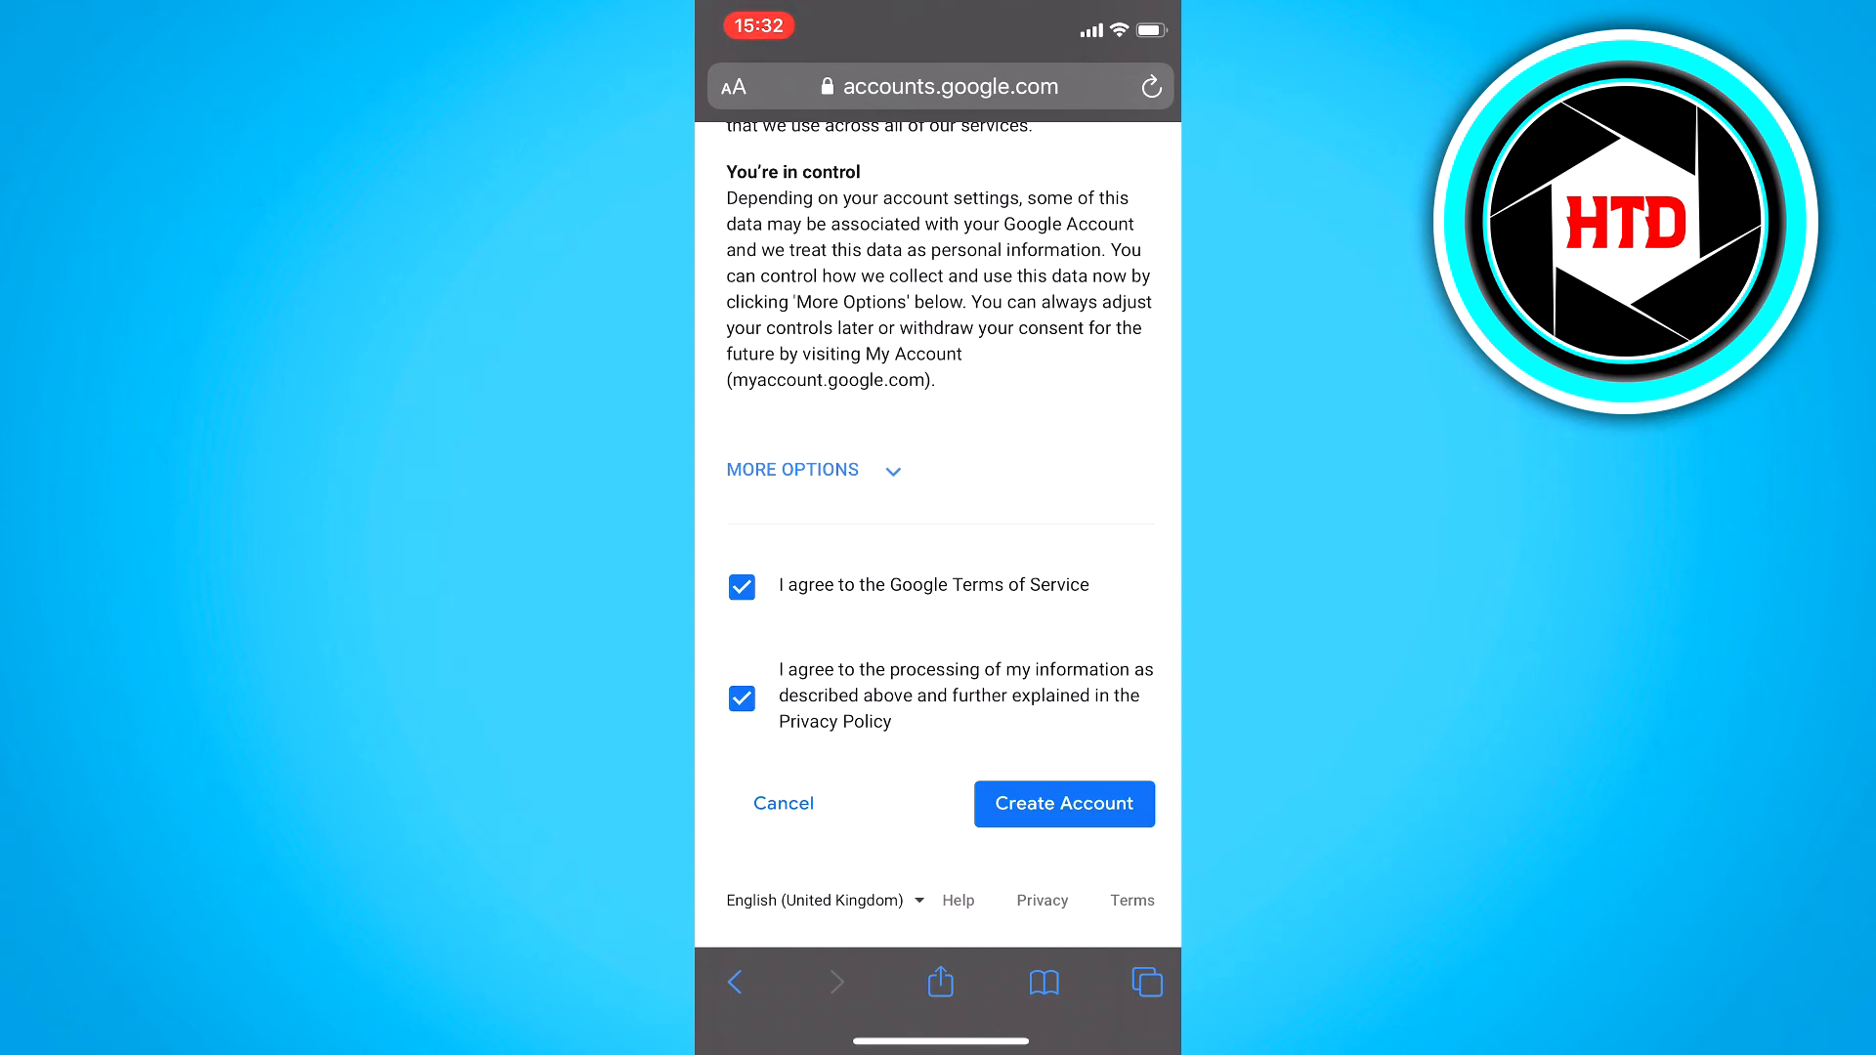
{"action": "left_click", "coordinate": [1063, 803]}
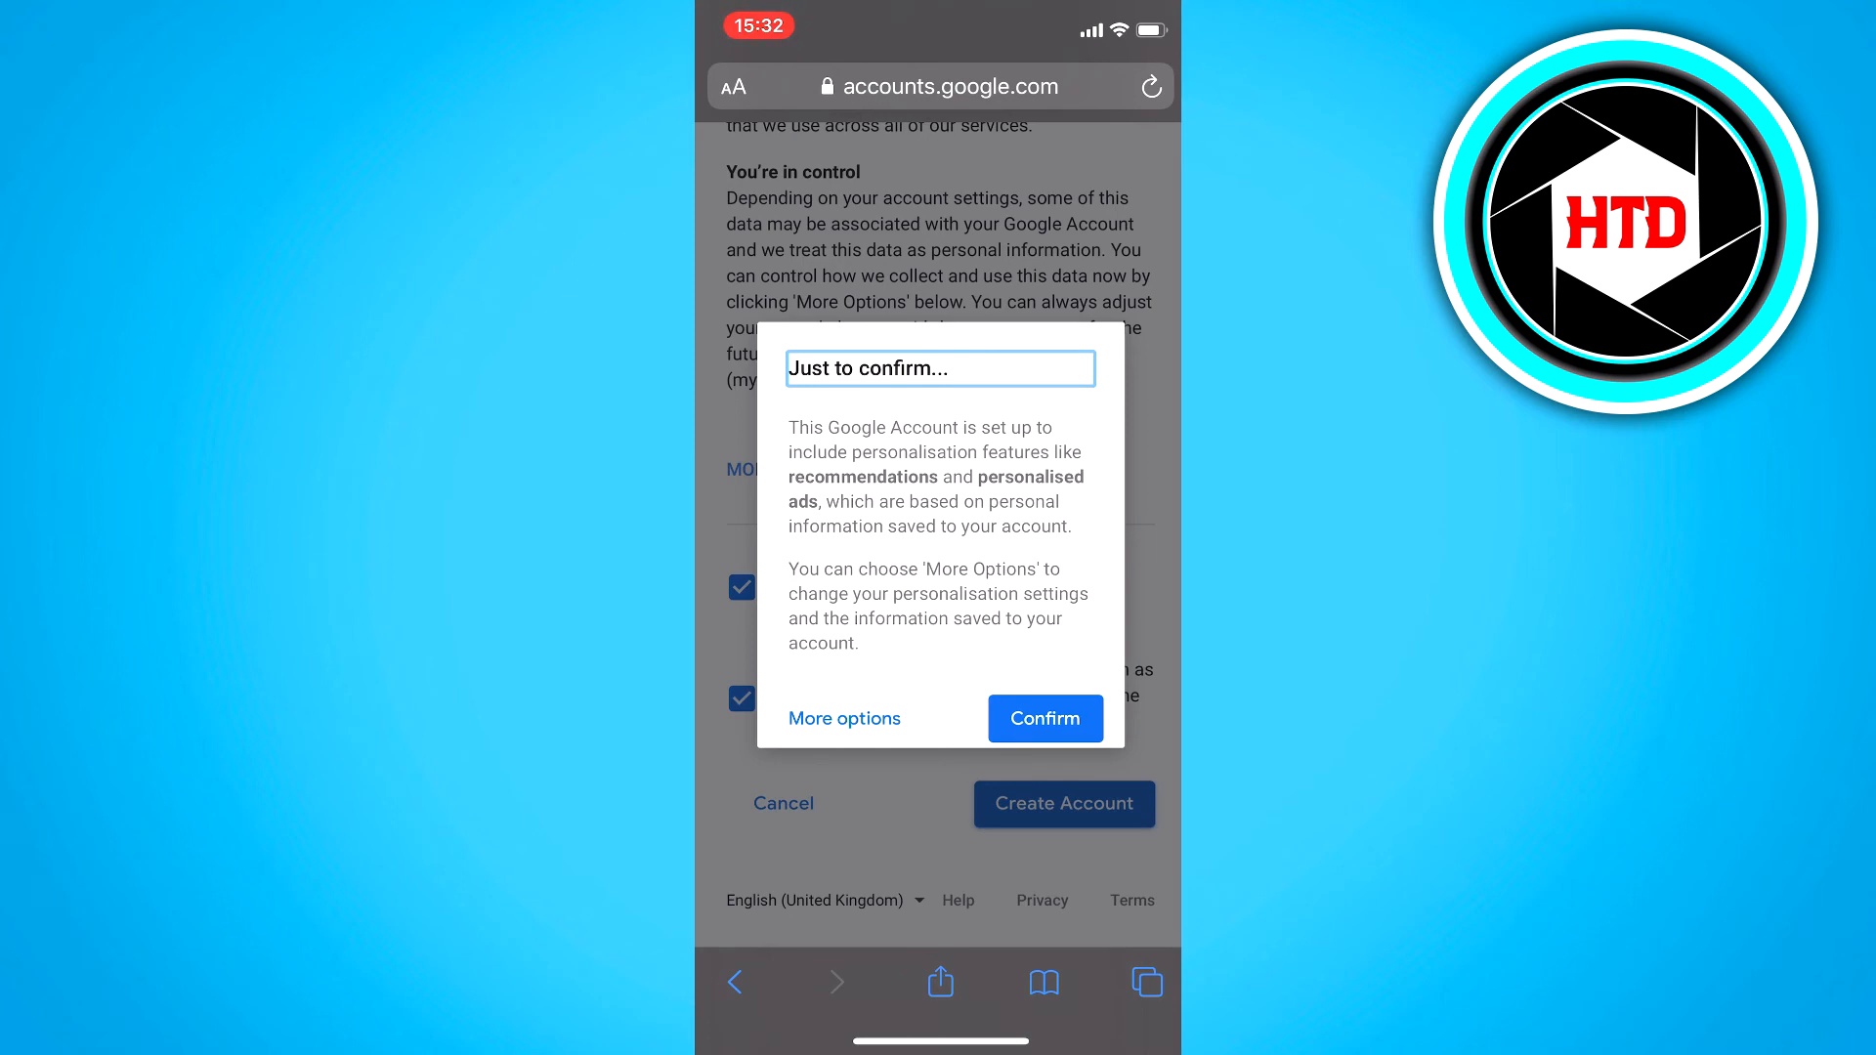
Step: Confirm the default personalisation settings and land on the myaccount.google.com welcome page
{"action": "left_click", "coordinate": [1041, 717]}
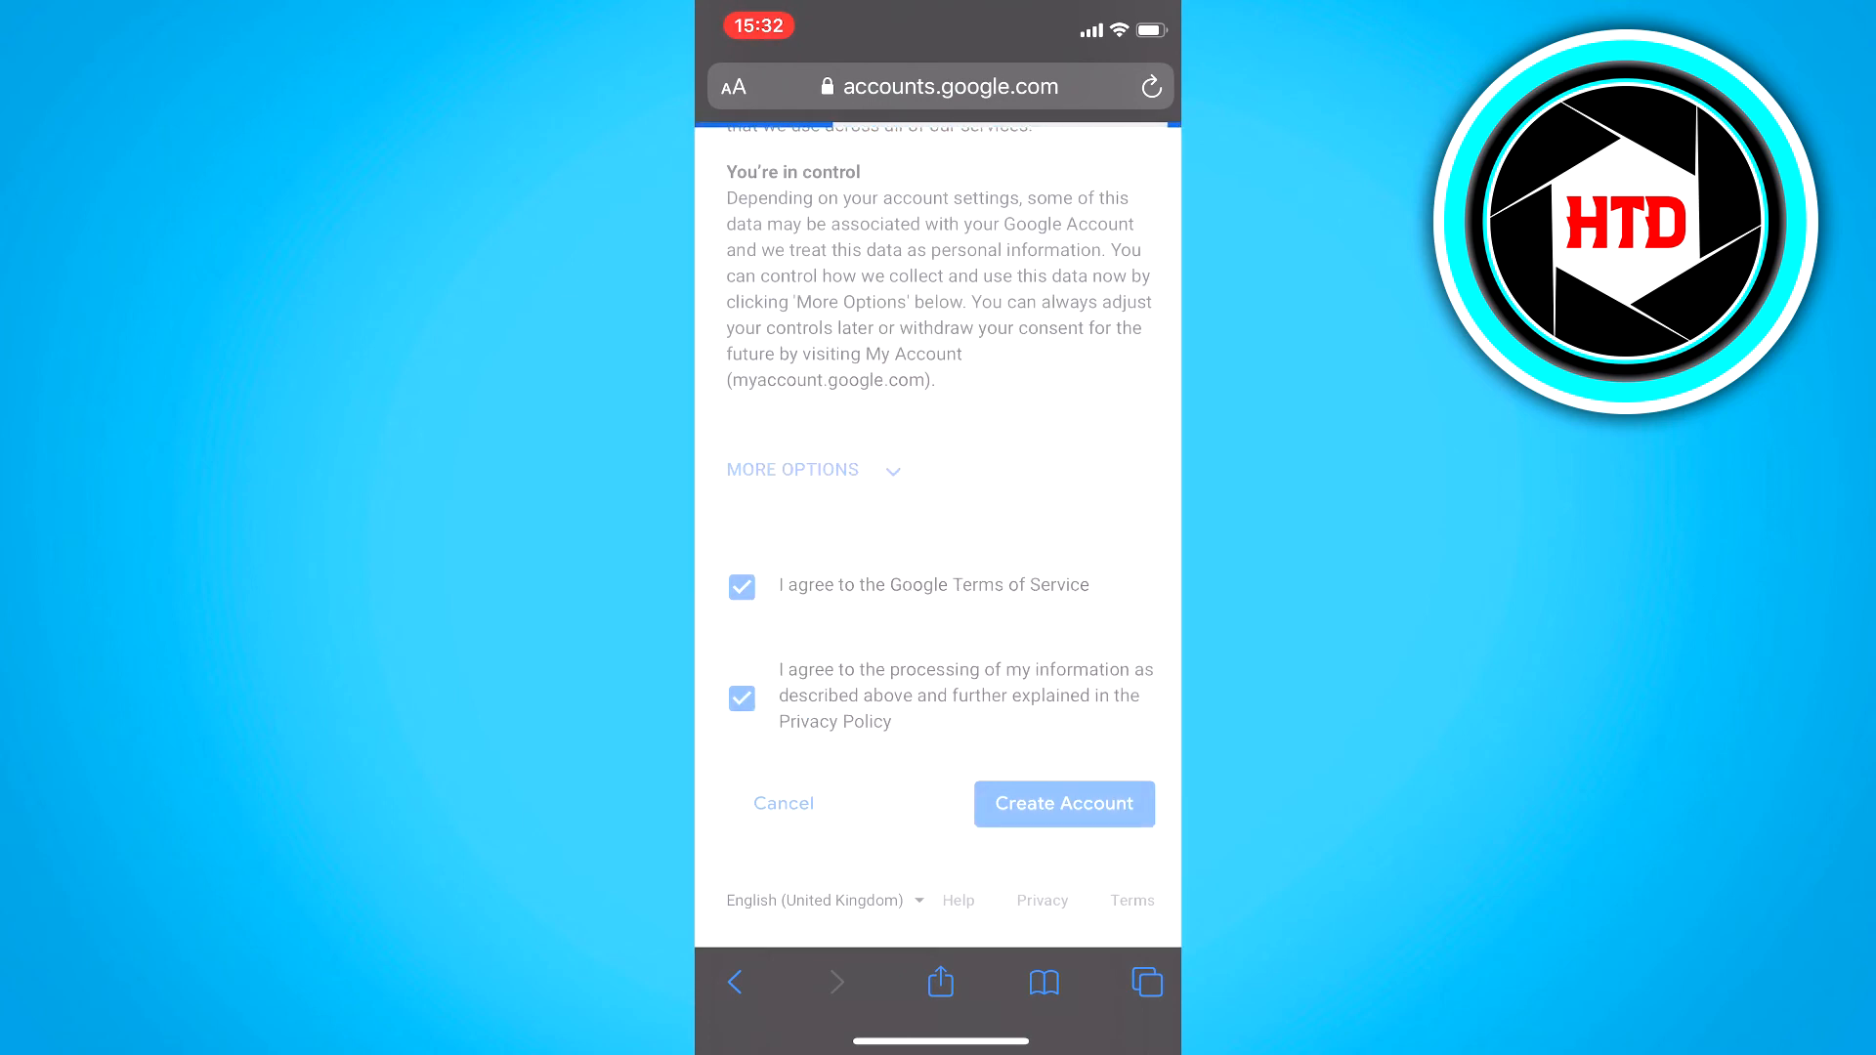
{"action": "left_click", "coordinate": [1061, 803]}
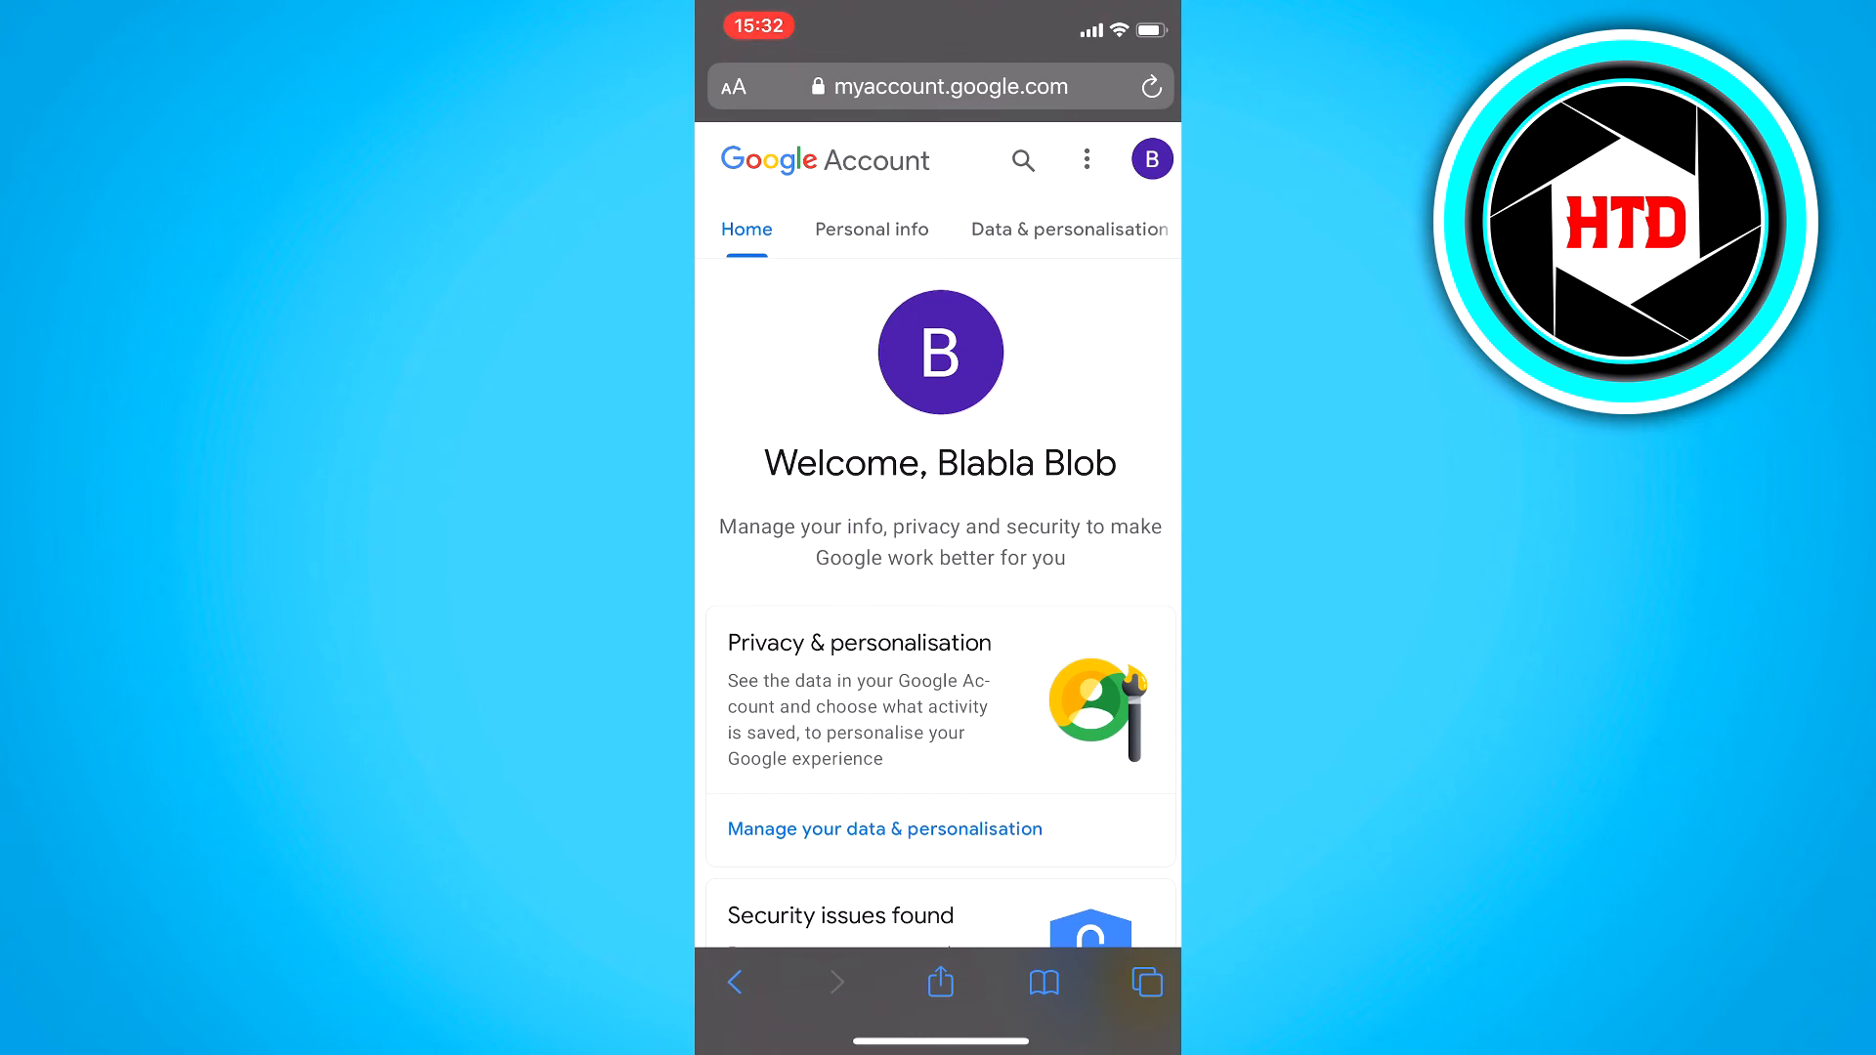
{"action": "scroll", "scroll_direction": "down", "scroll_amount": 3}
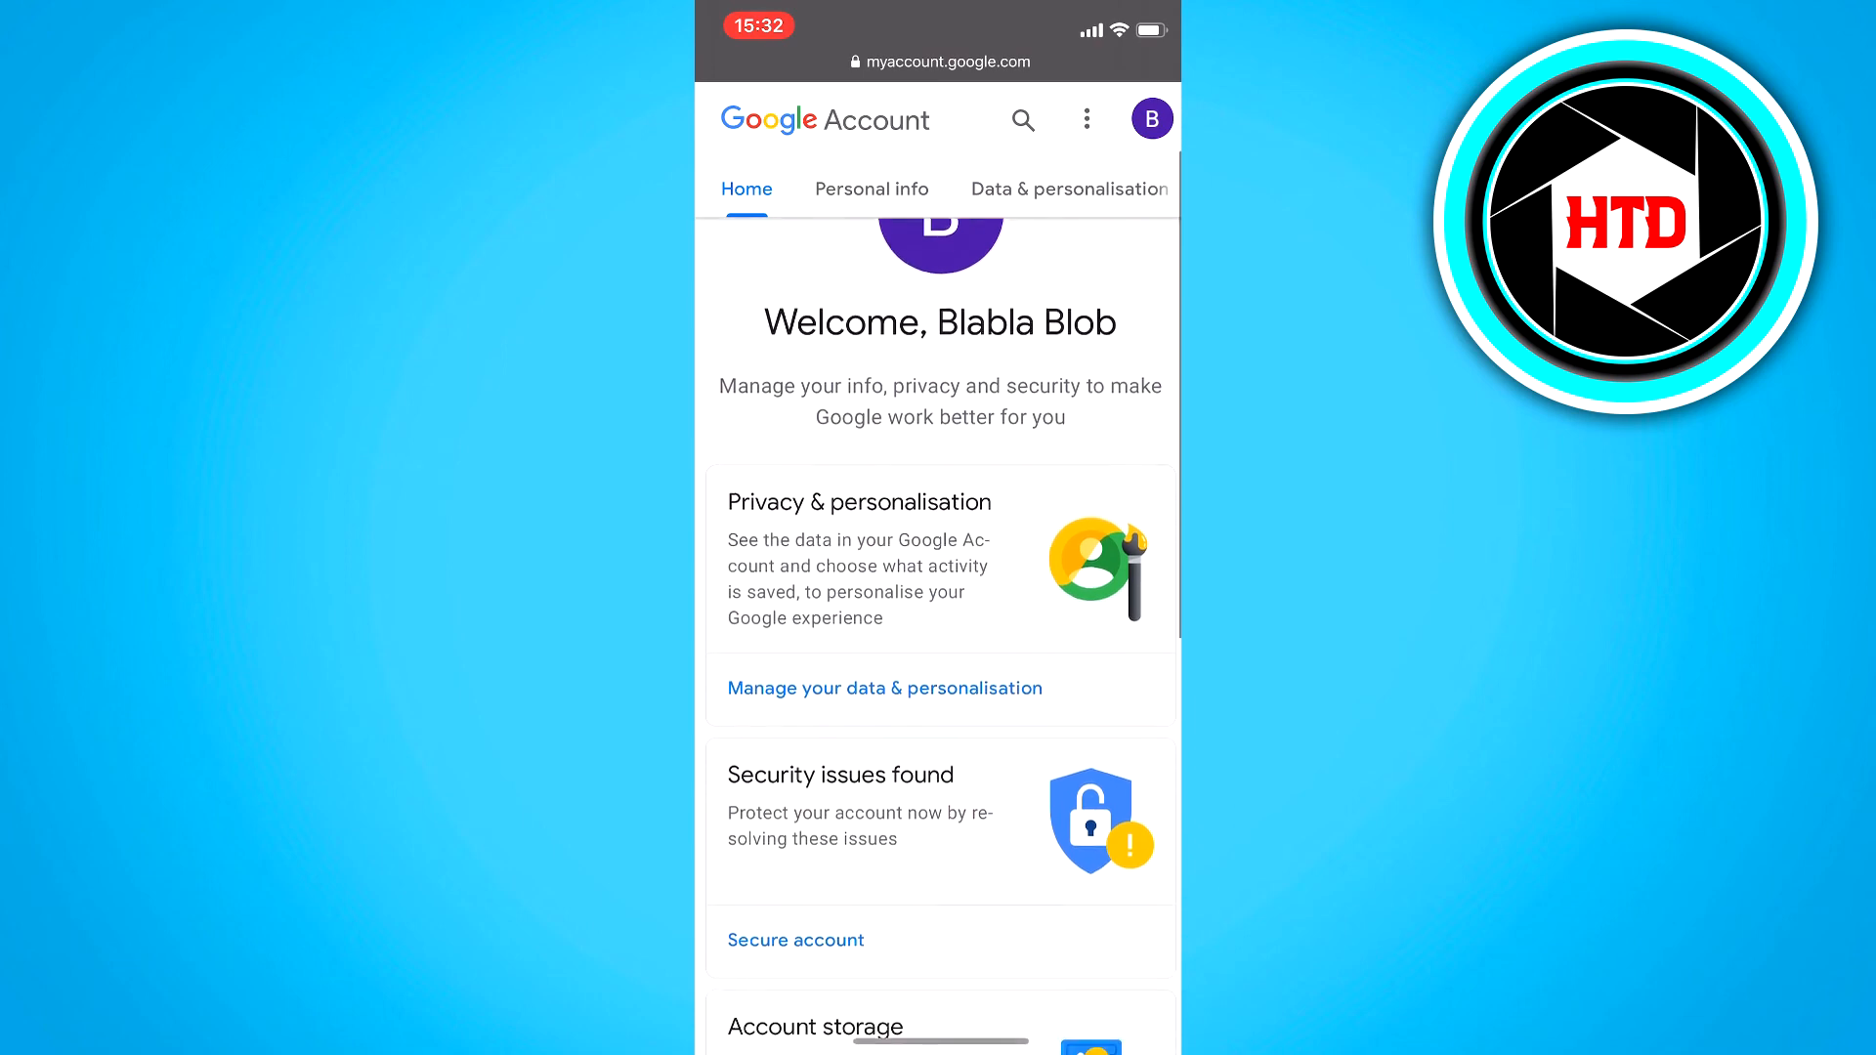